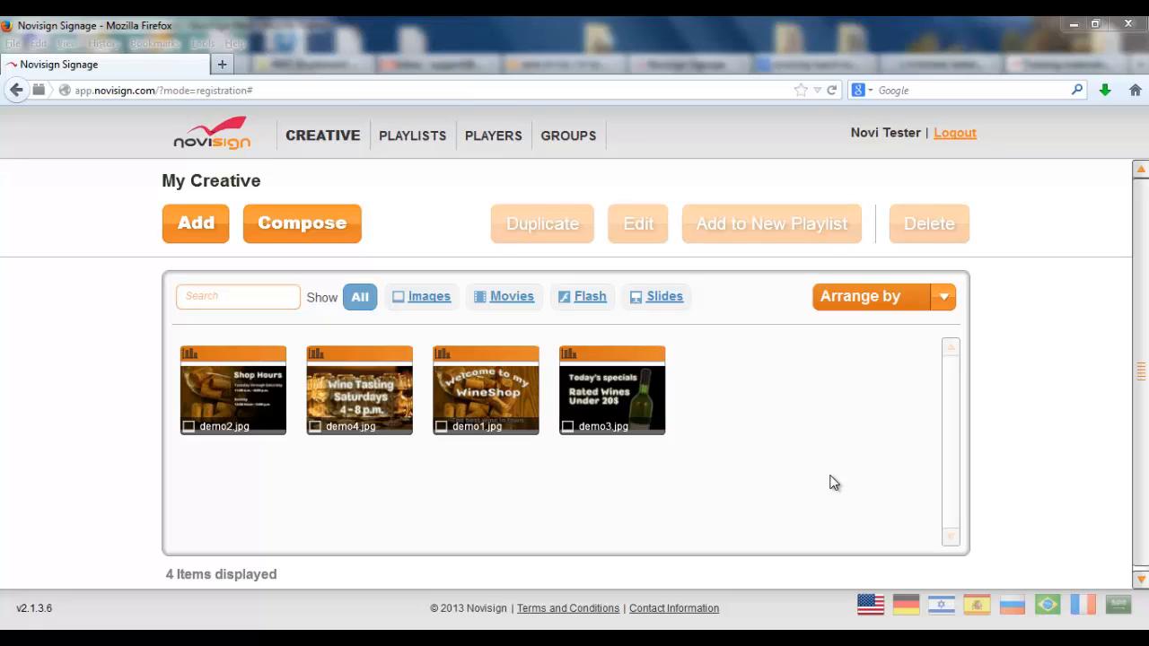
mouse_move(829, 482)
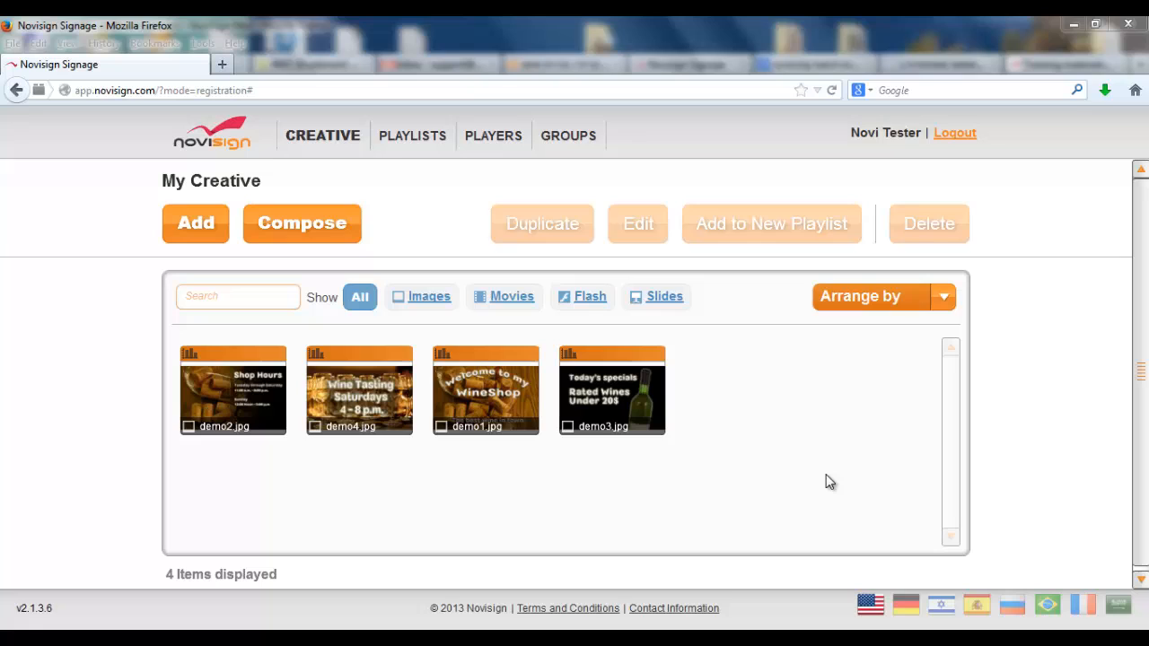
mouse_move(690, 562)
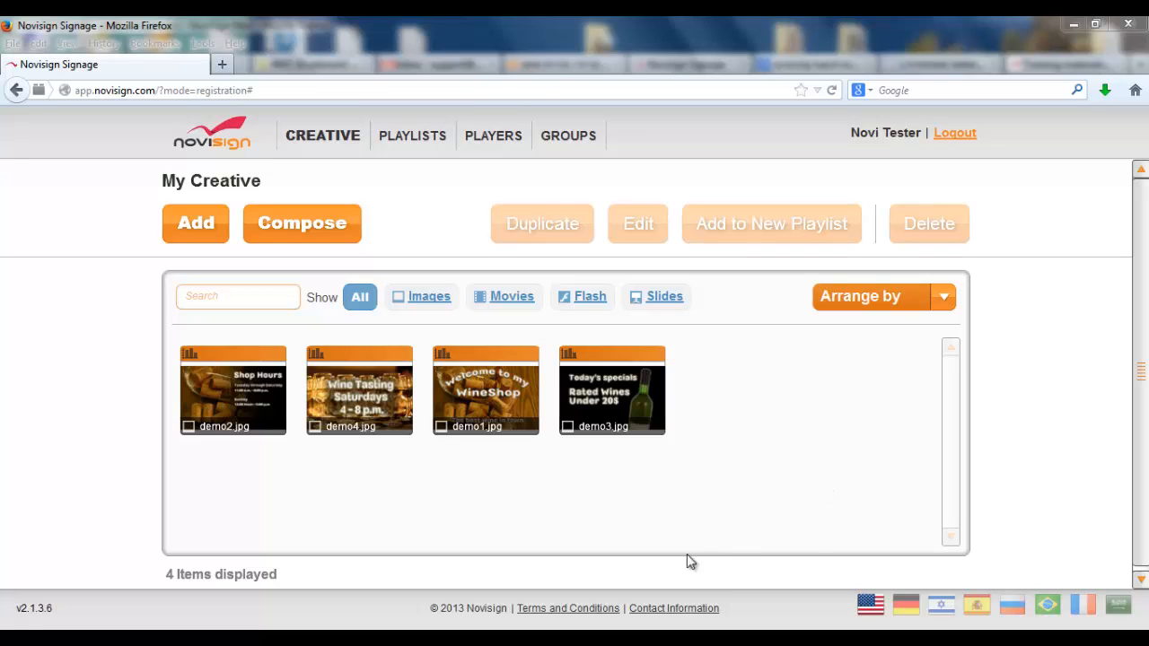
mouse_move(334, 390)
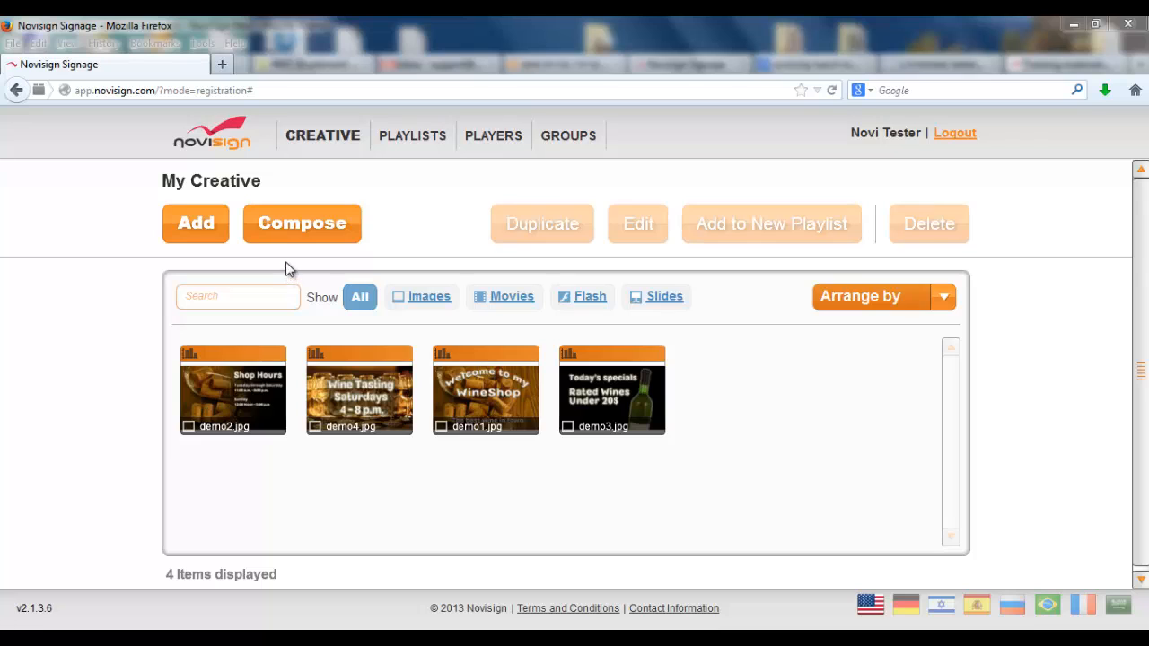
mouse_move(302, 223)
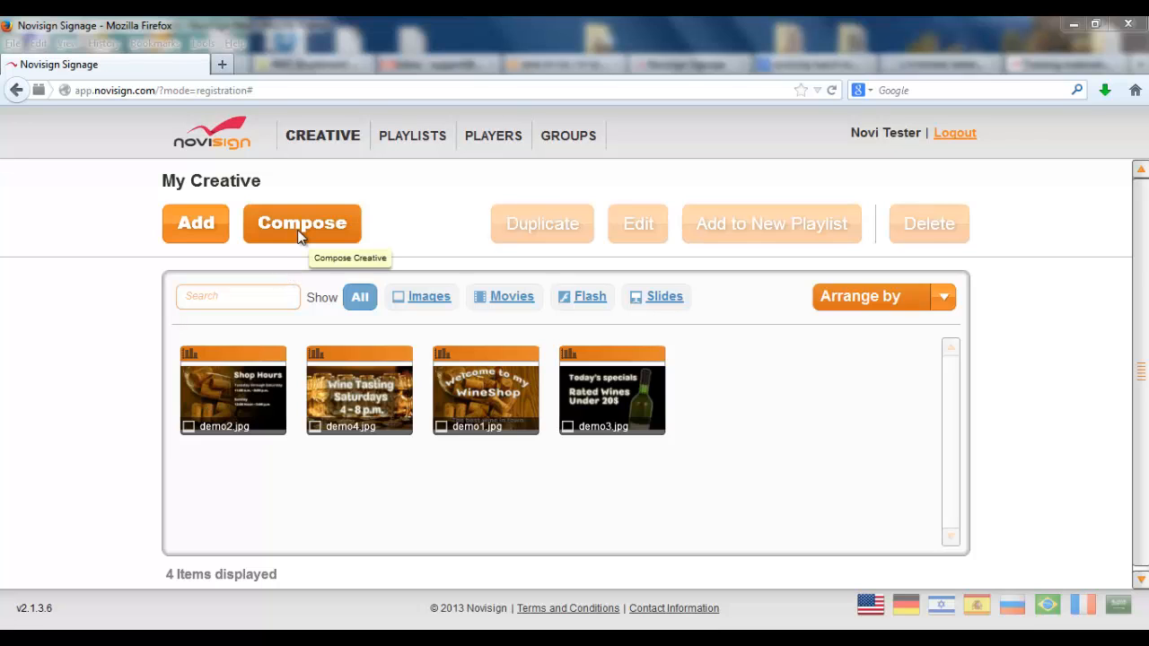
- Start composing a new creative and open the Template format list, including the portrait sizes
left_click(302, 223)
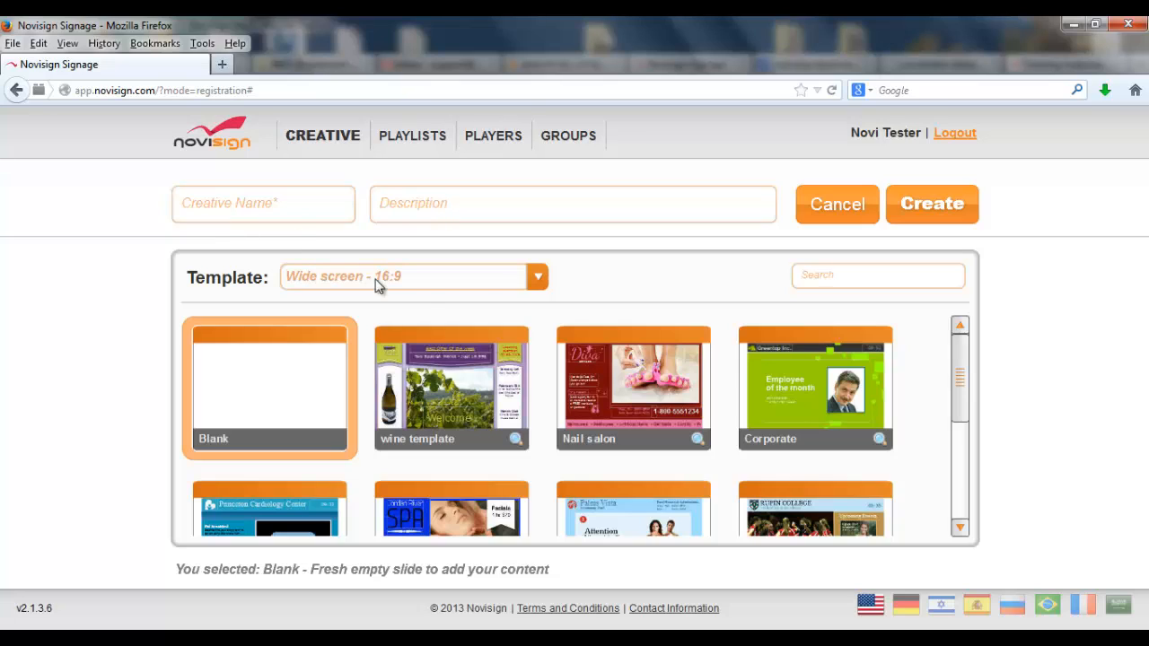
mouse_move(449, 284)
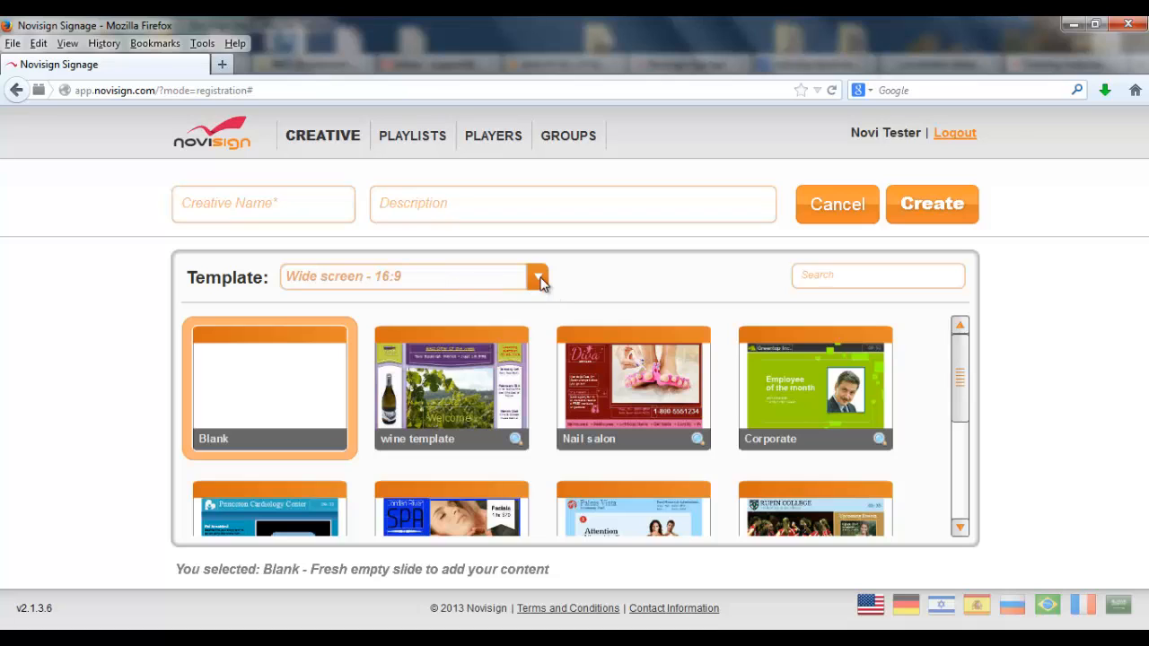
left_click(537, 276)
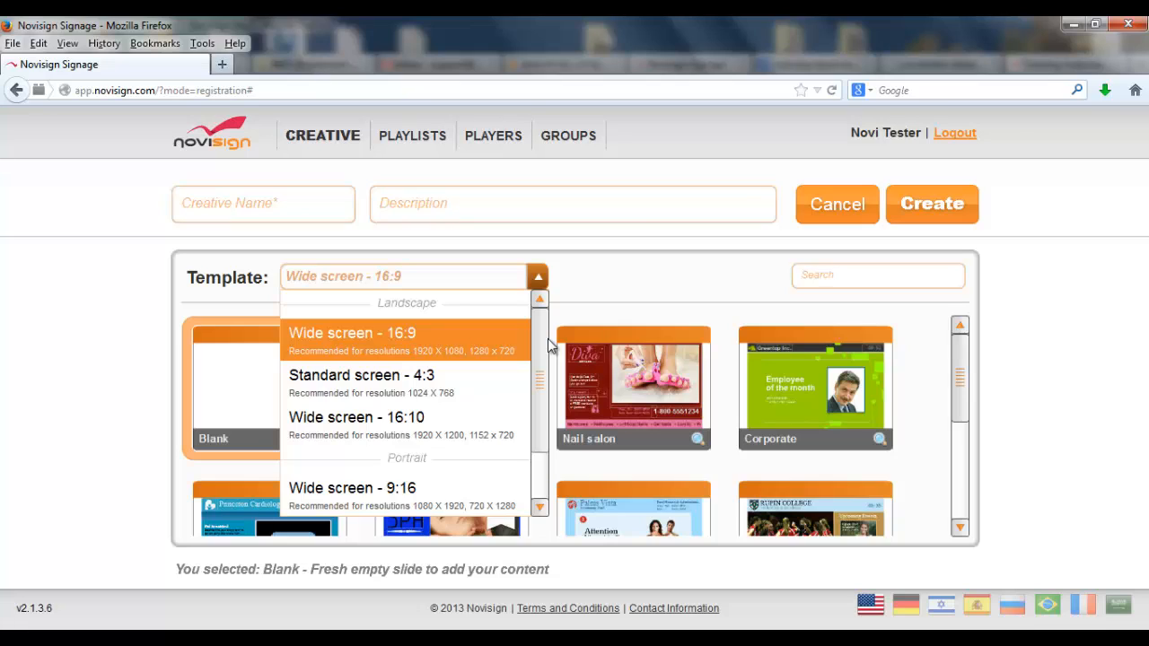
mouse_move(548, 348)
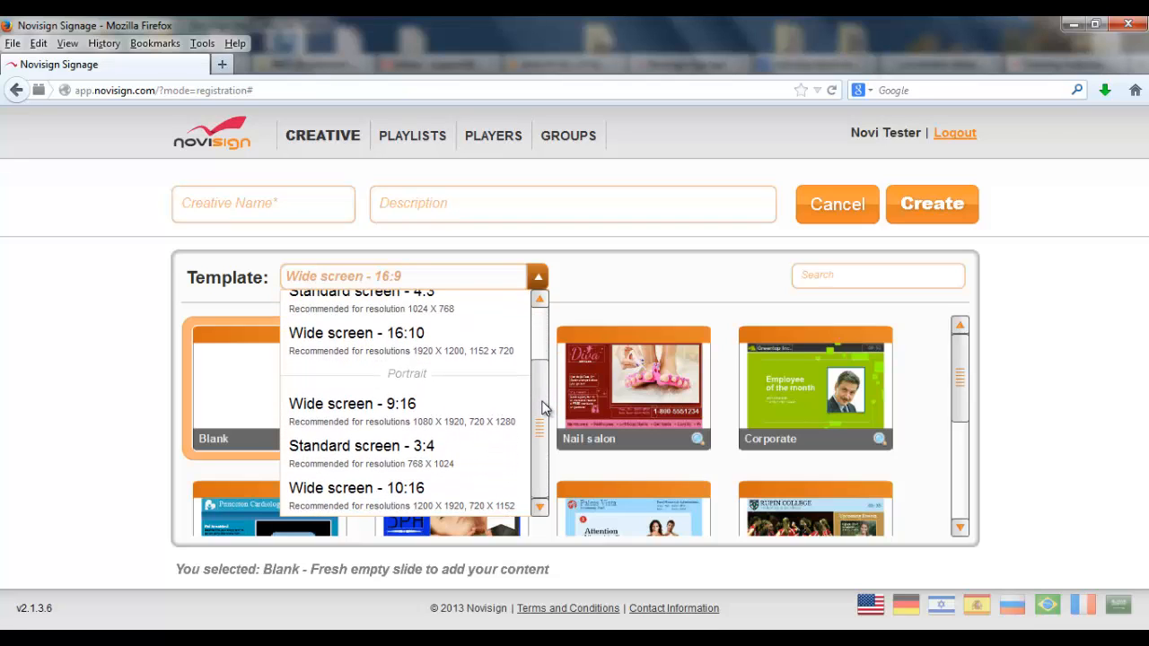
mouse_move(528, 410)
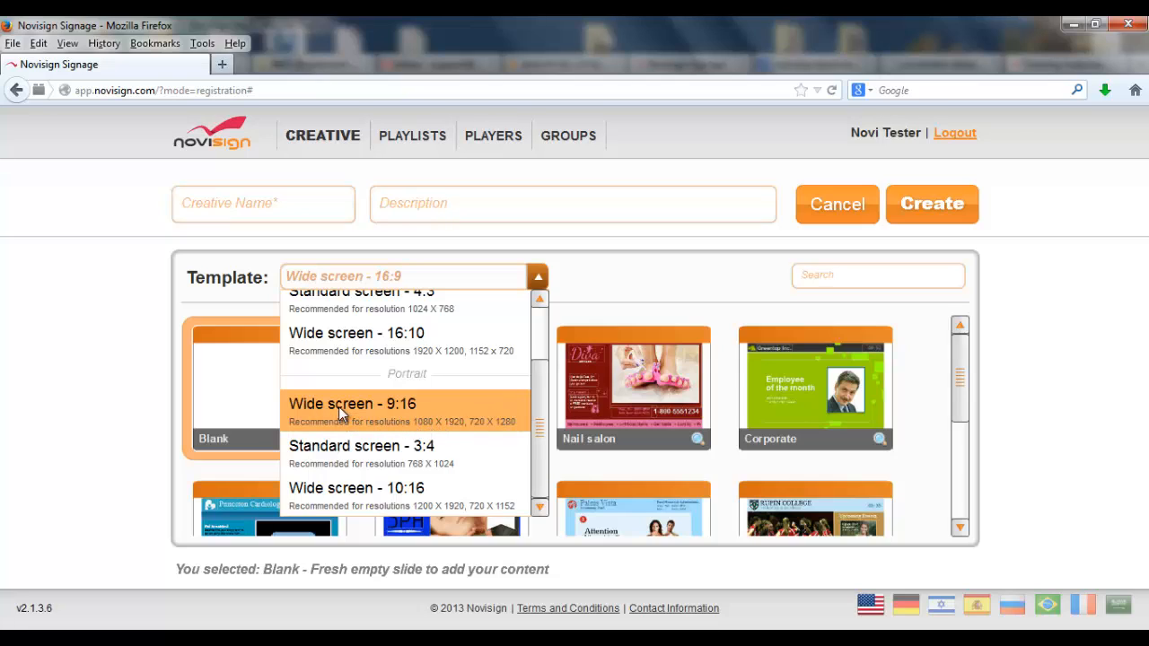
mouse_move(379, 458)
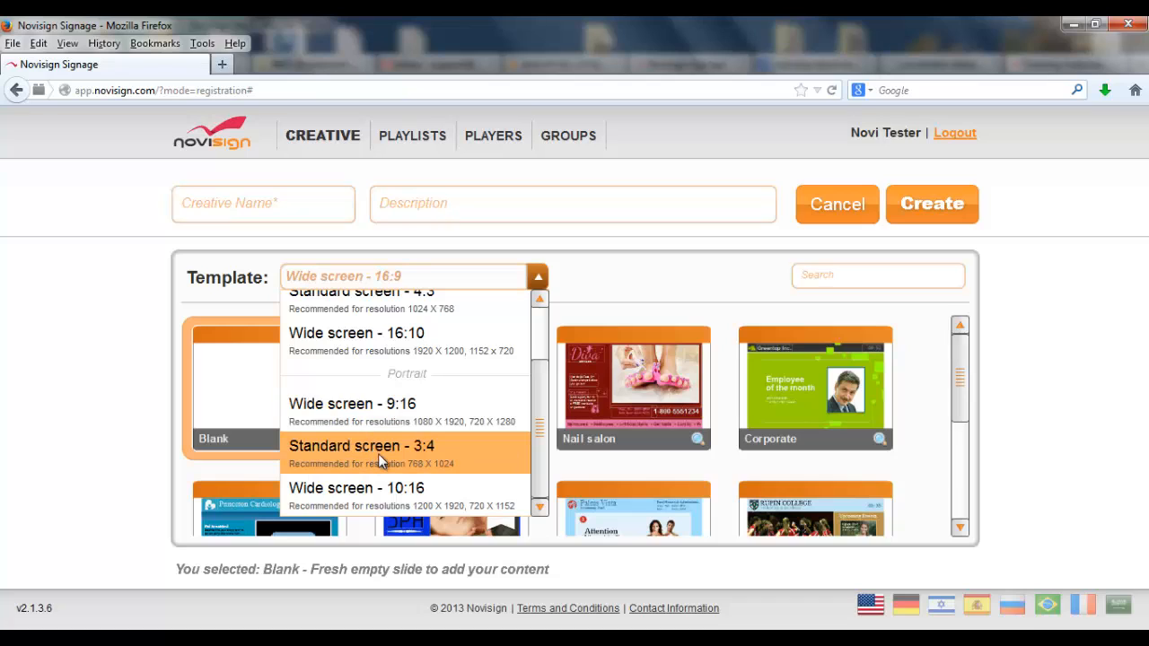
mouse_move(381, 492)
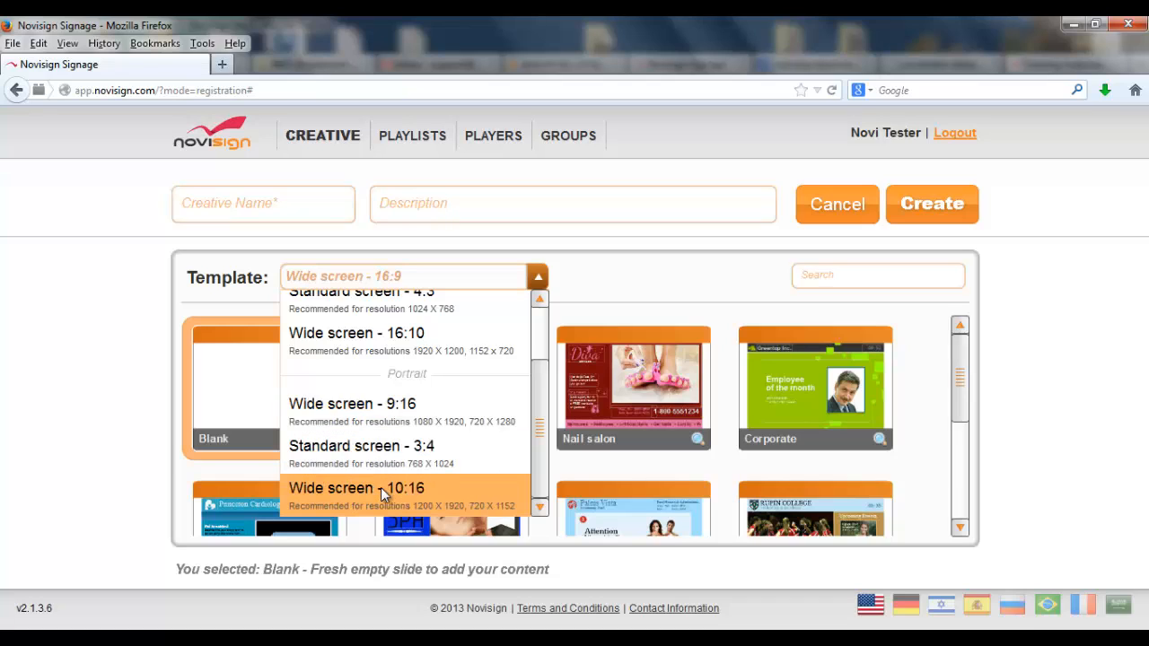
mouse_move(407, 410)
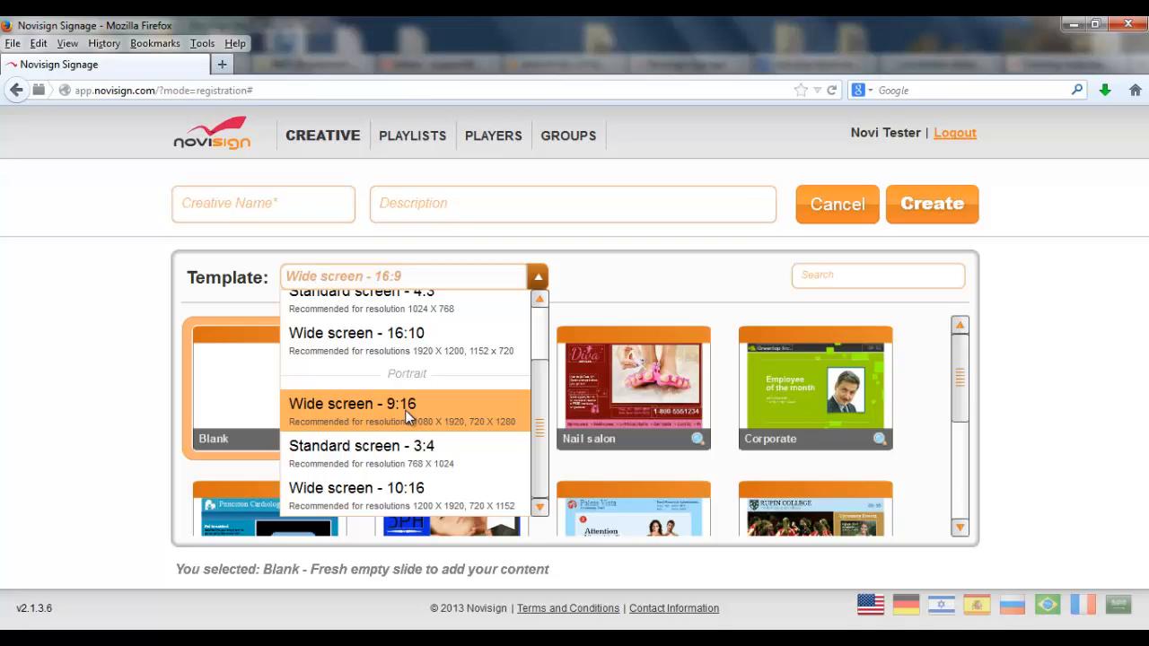
- Choose the Wide screen 9:16 blank template and name the creative 'My Portrait Creative'
left_click(351, 404)
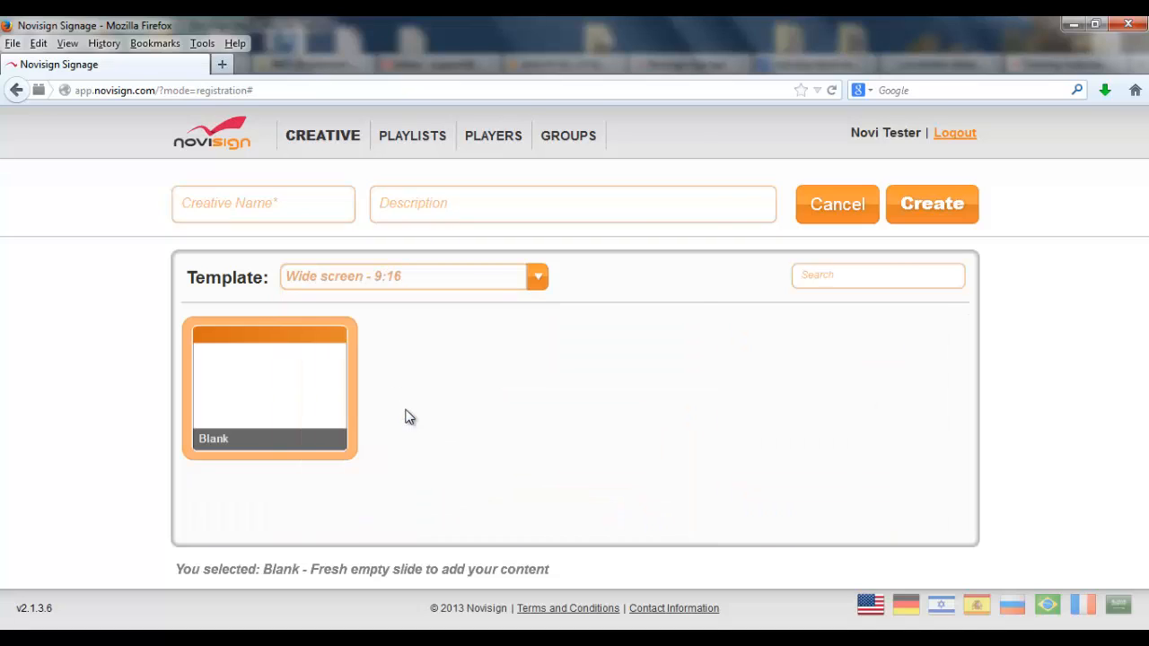
mouse_move(392, 349)
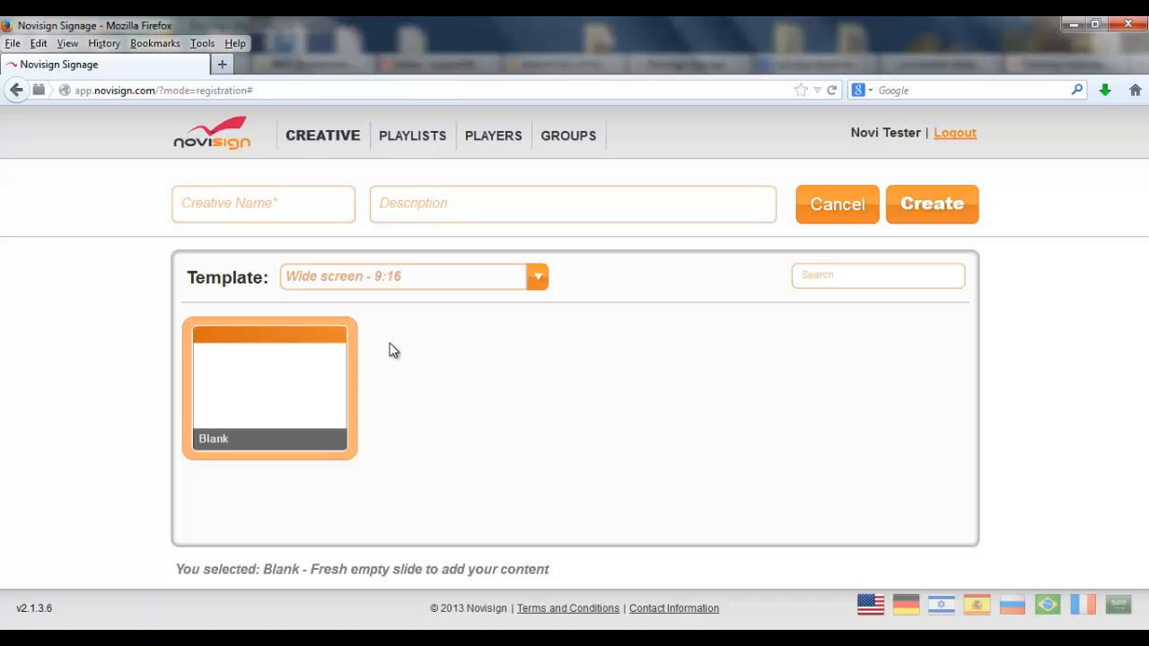
mouse_move(305, 362)
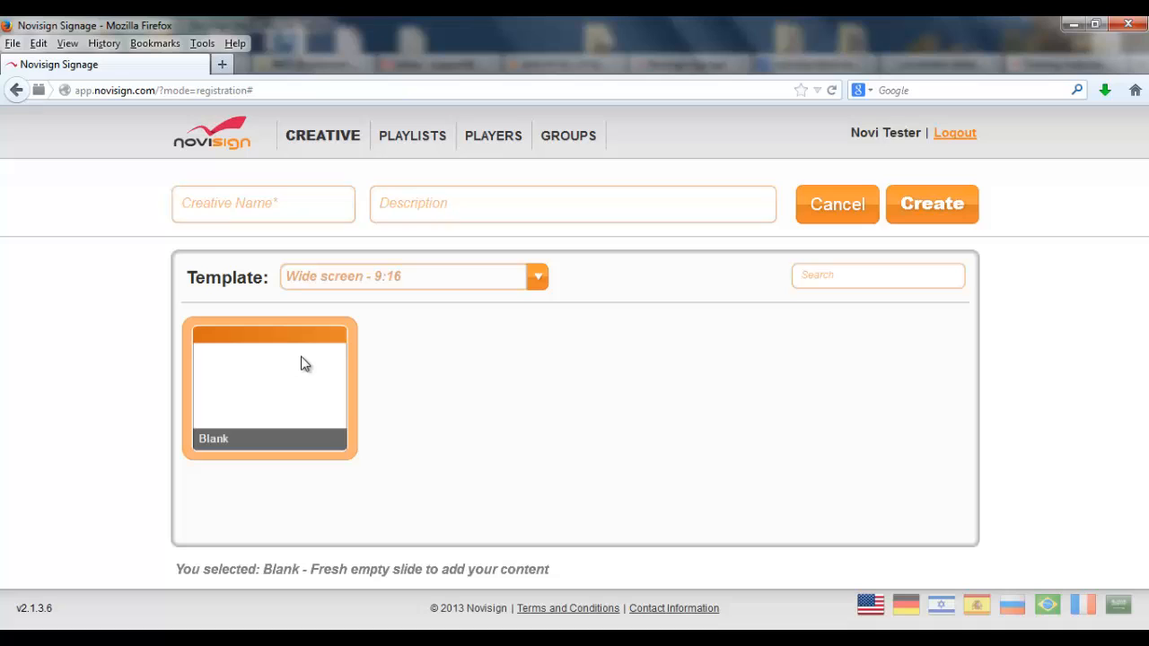
mouse_move(313, 324)
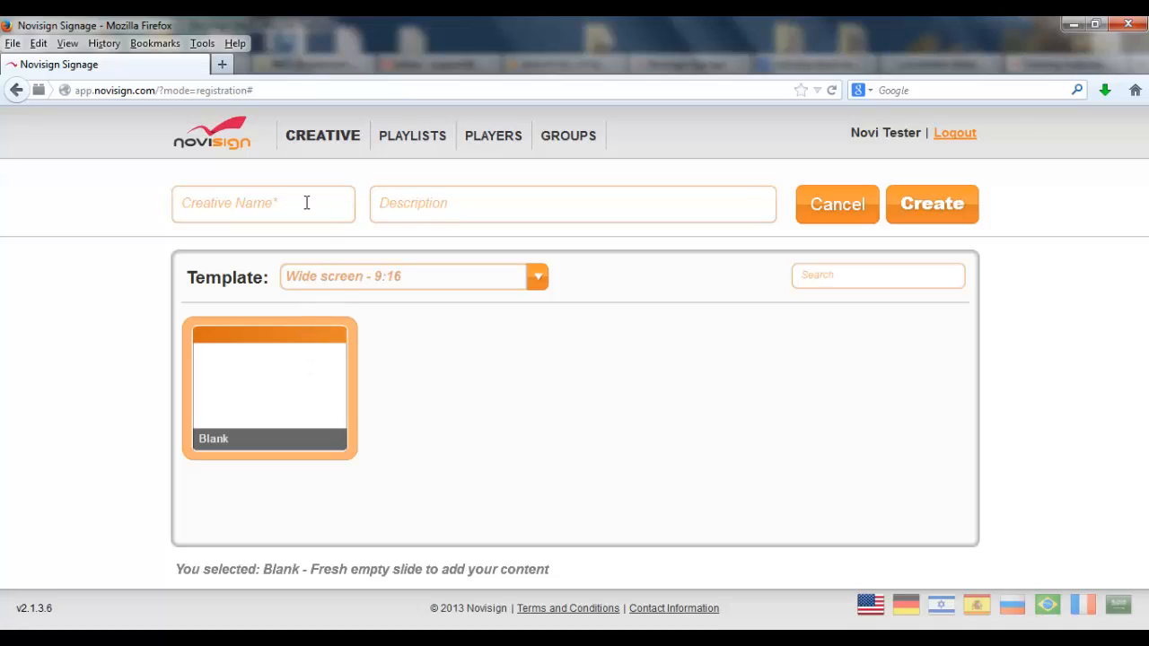
left_click(263, 204)
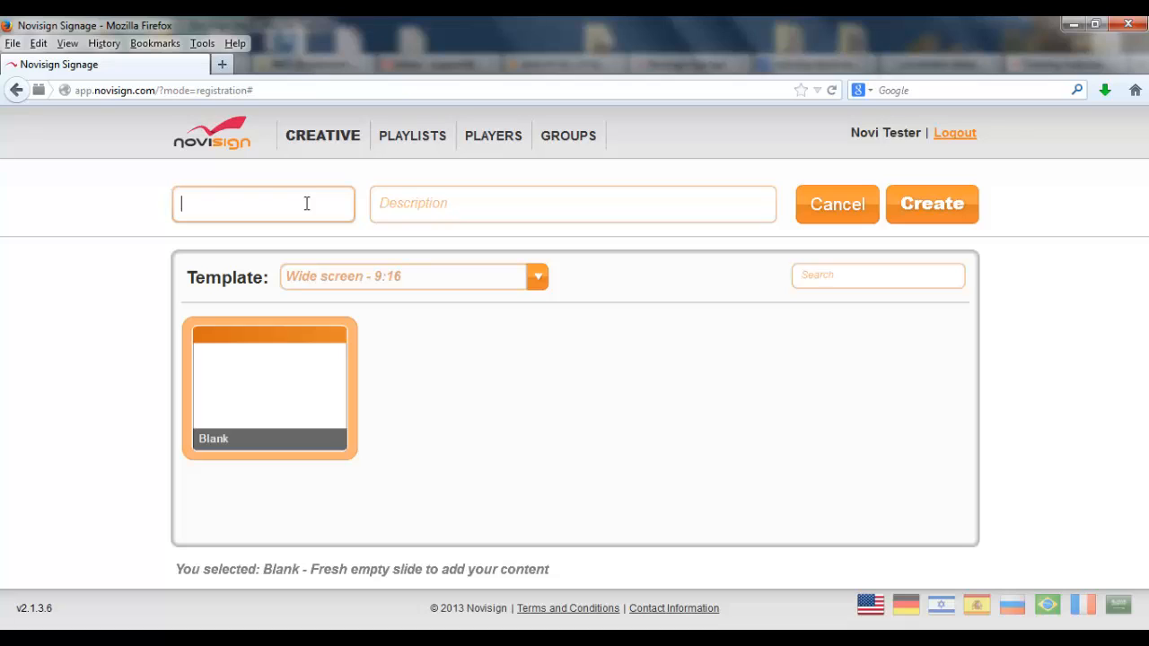
type("My")
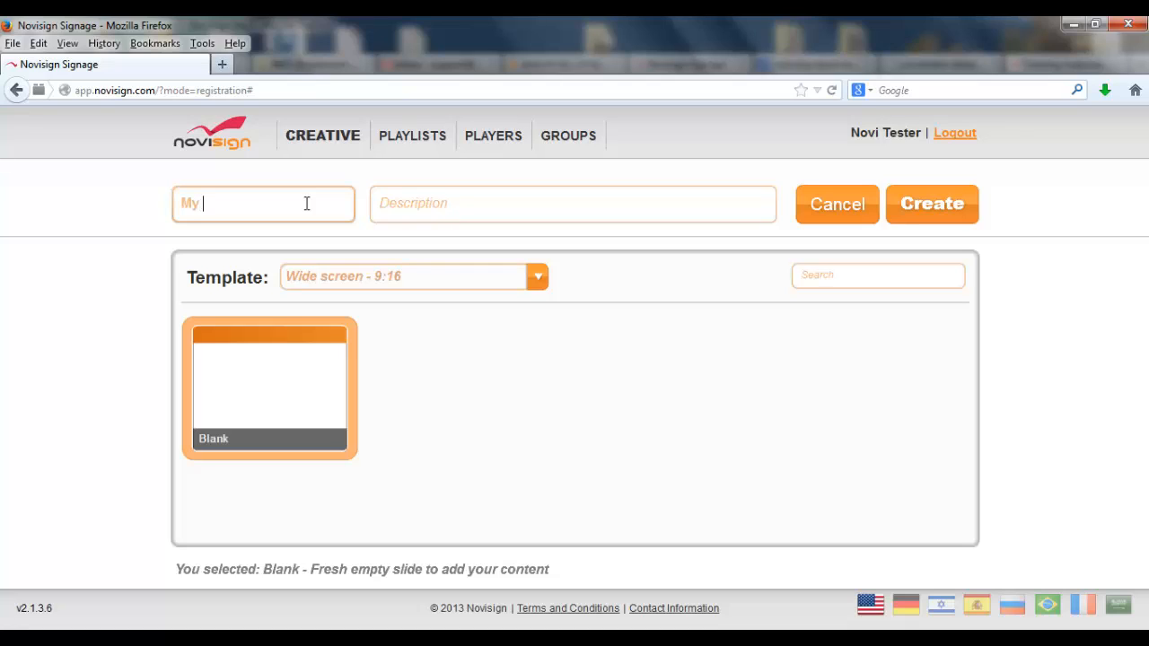
type("Portra")
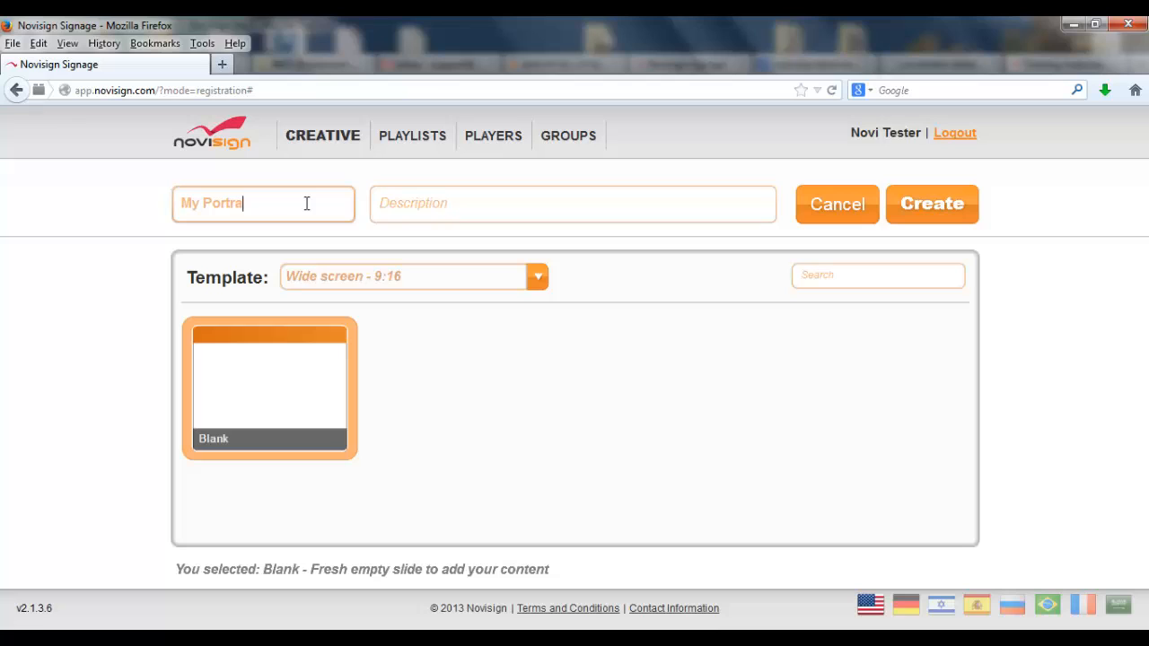
type("it Creative")
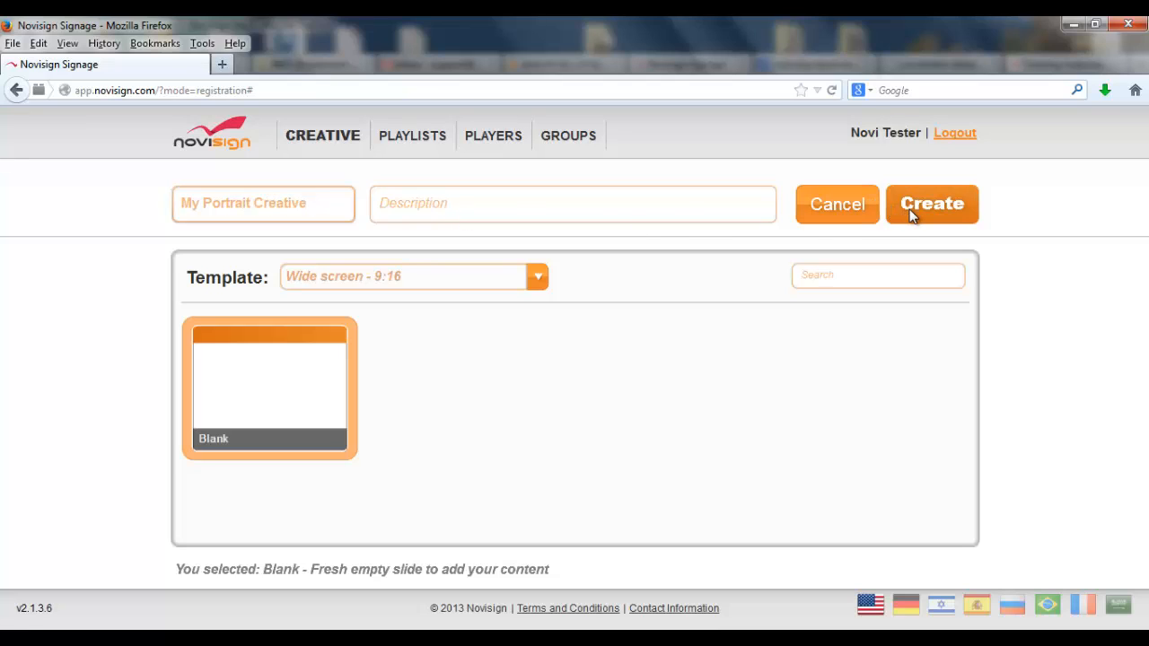
left_click(931, 203)
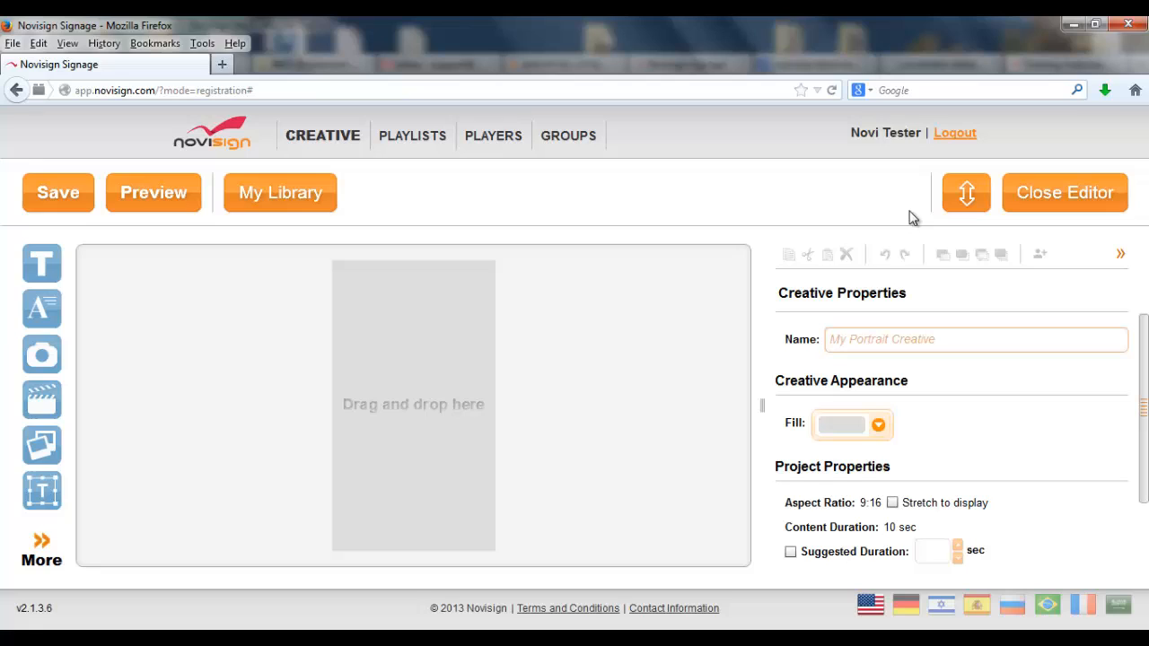
mouse_move(426, 334)
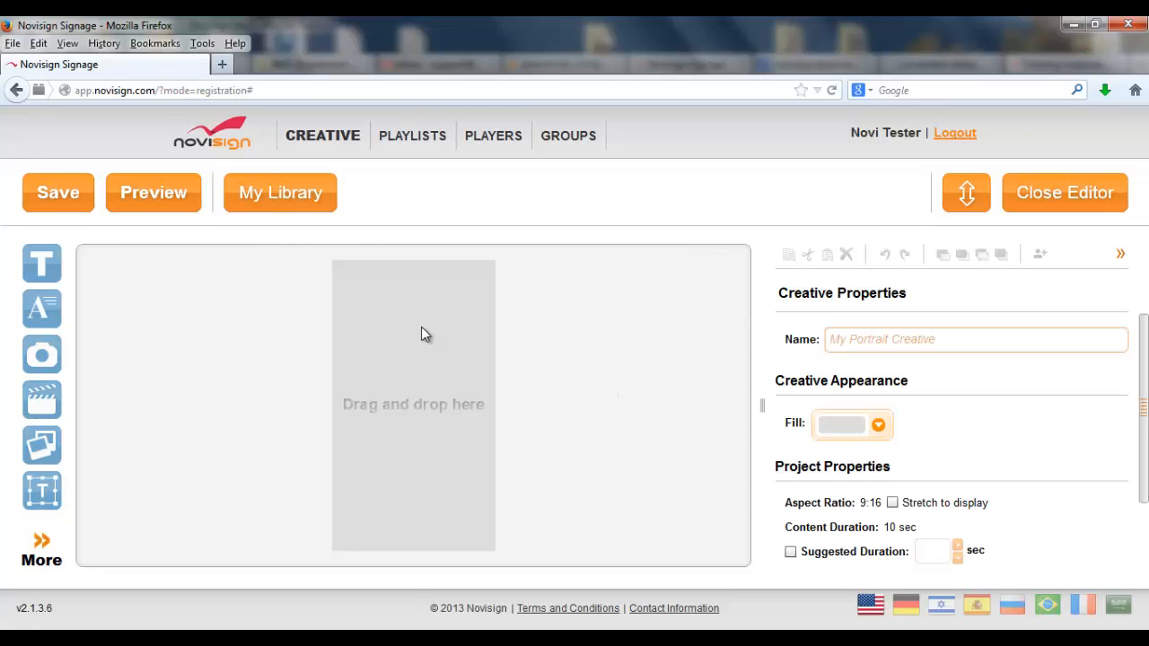
mouse_move(352, 334)
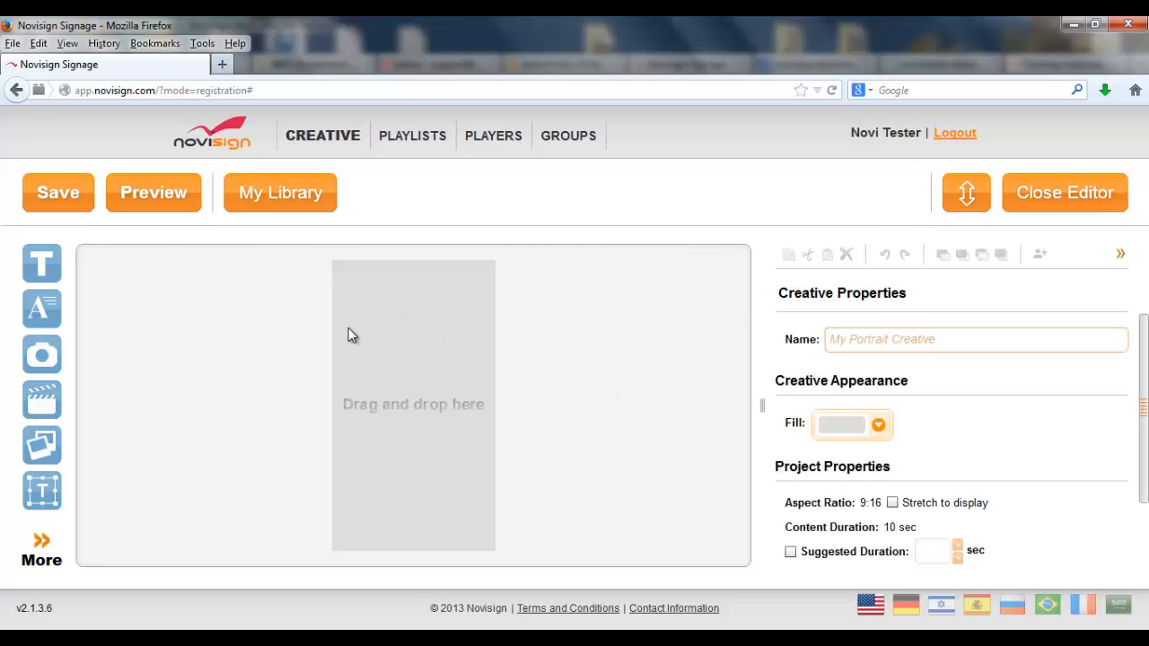
mouse_move(355, 316)
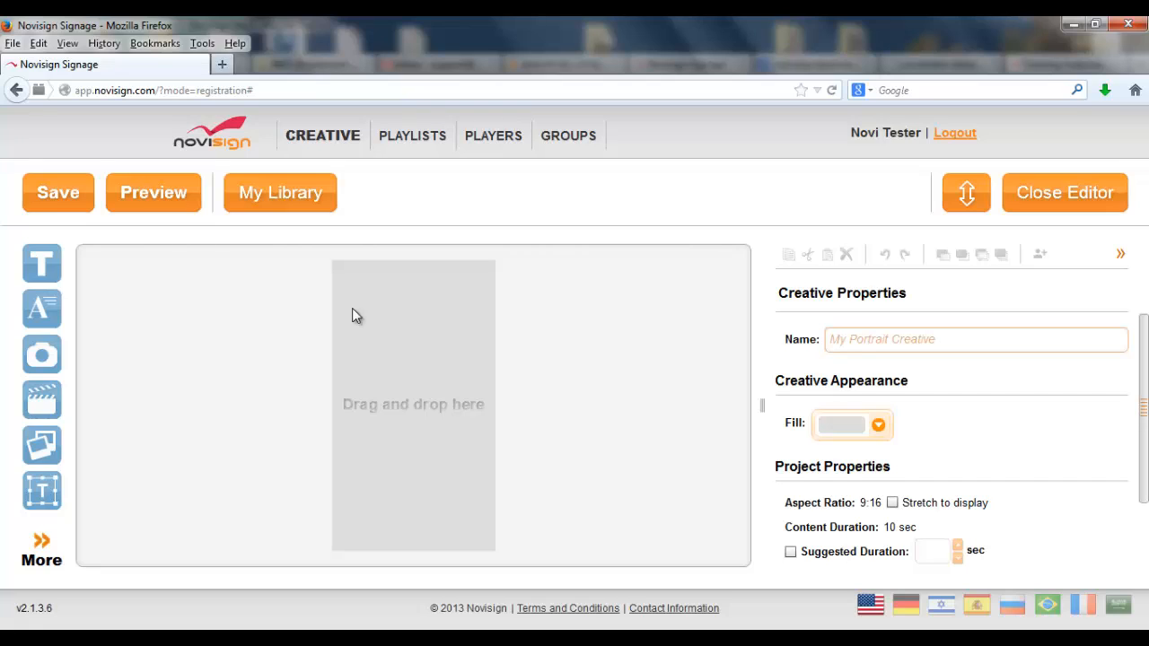
mouse_move(41, 353)
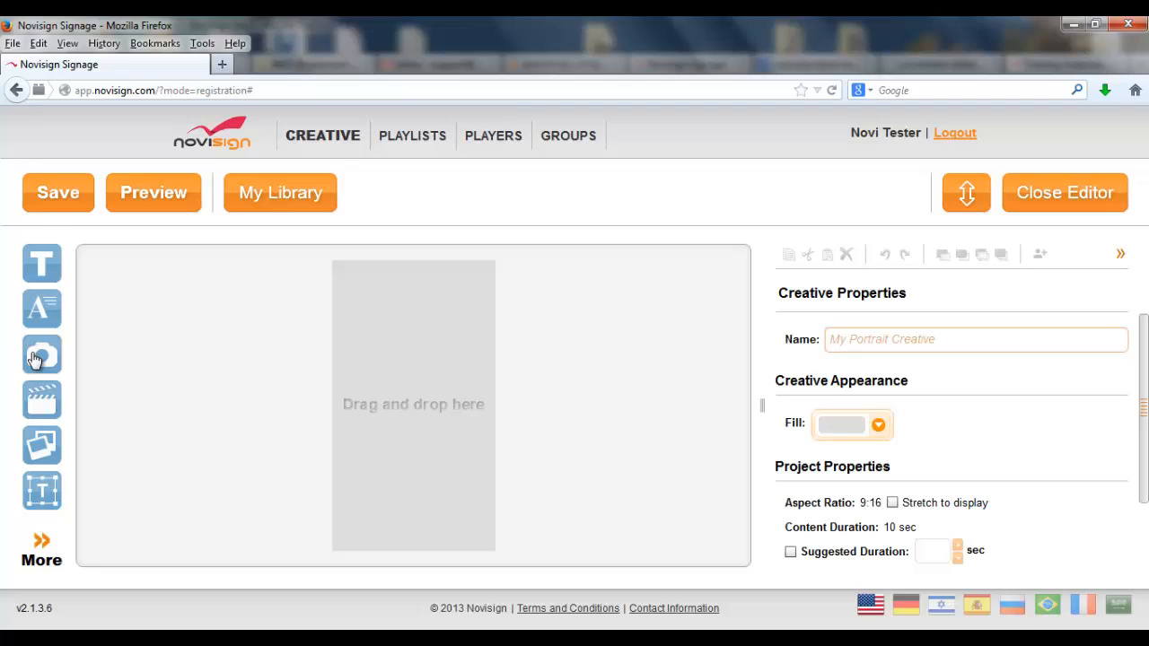
- Add a photo element with moai-01.jpg and enlarge it to the canvas width
left_click_drag(41, 354, 227, 391)
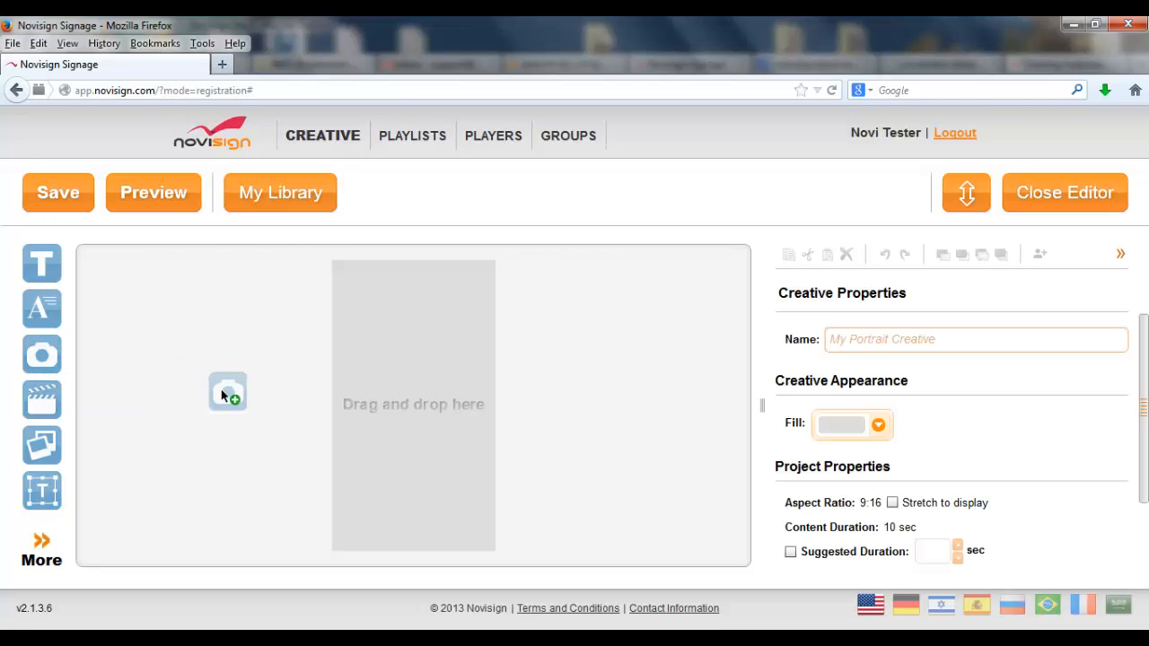
left_click(227, 392)
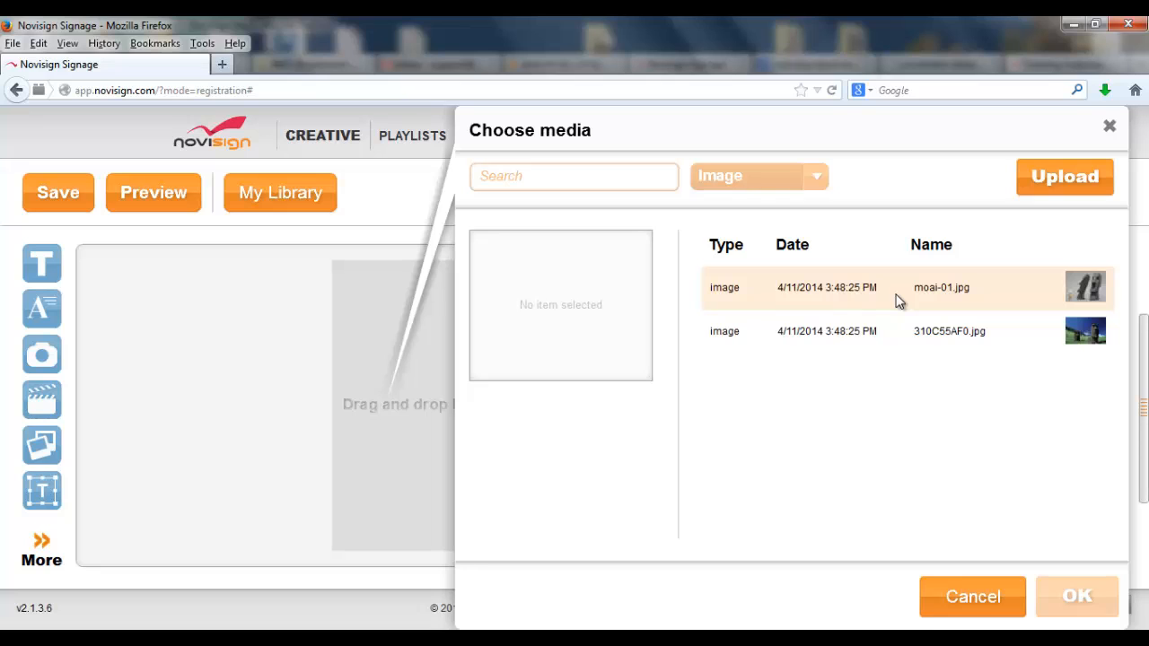
left_click(939, 287)
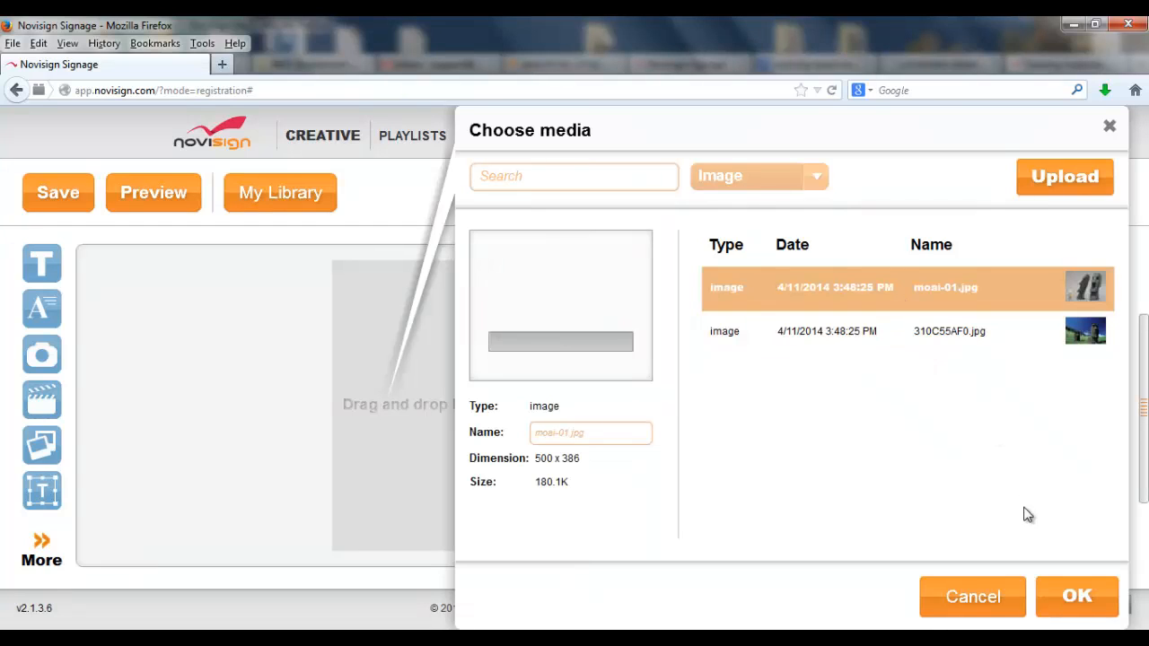
left_click(1077, 595)
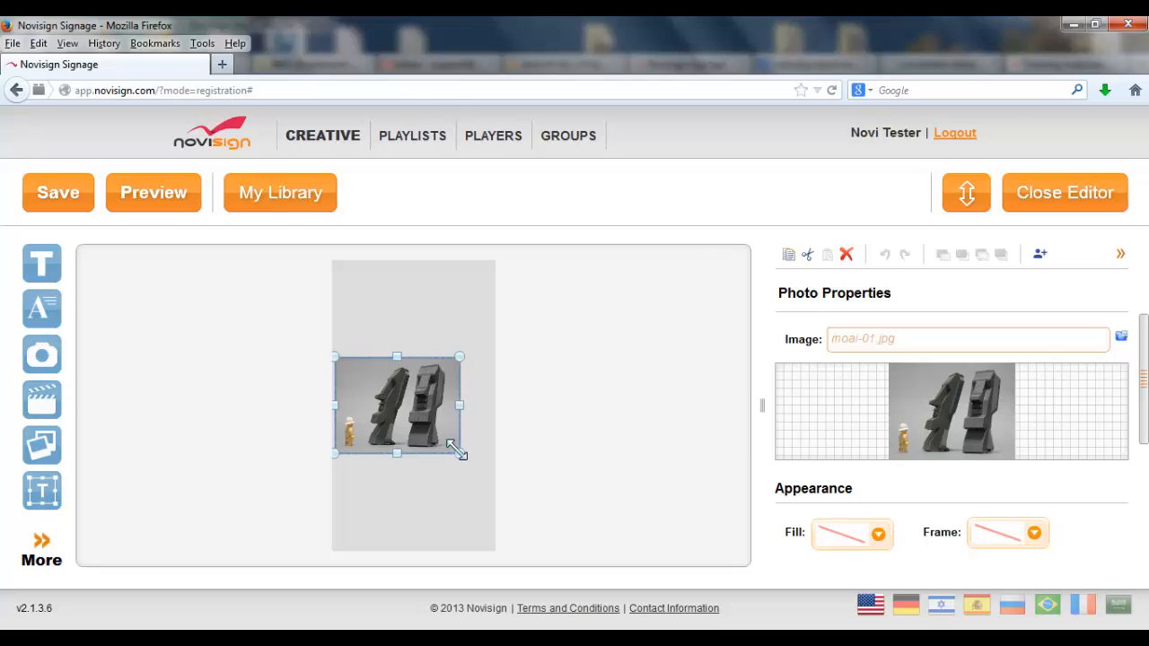
left_click_drag(459, 455, 491, 479)
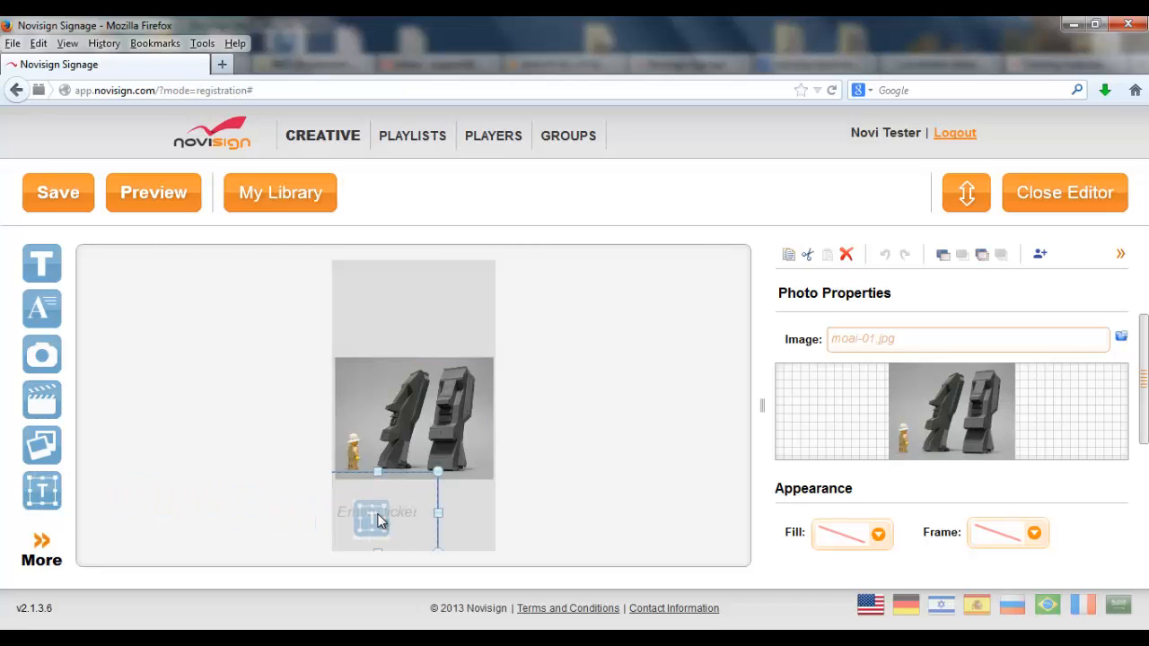
- Place a ticker below the photo, stretch it across the bottom, and begin a new entry
left_click(377, 520)
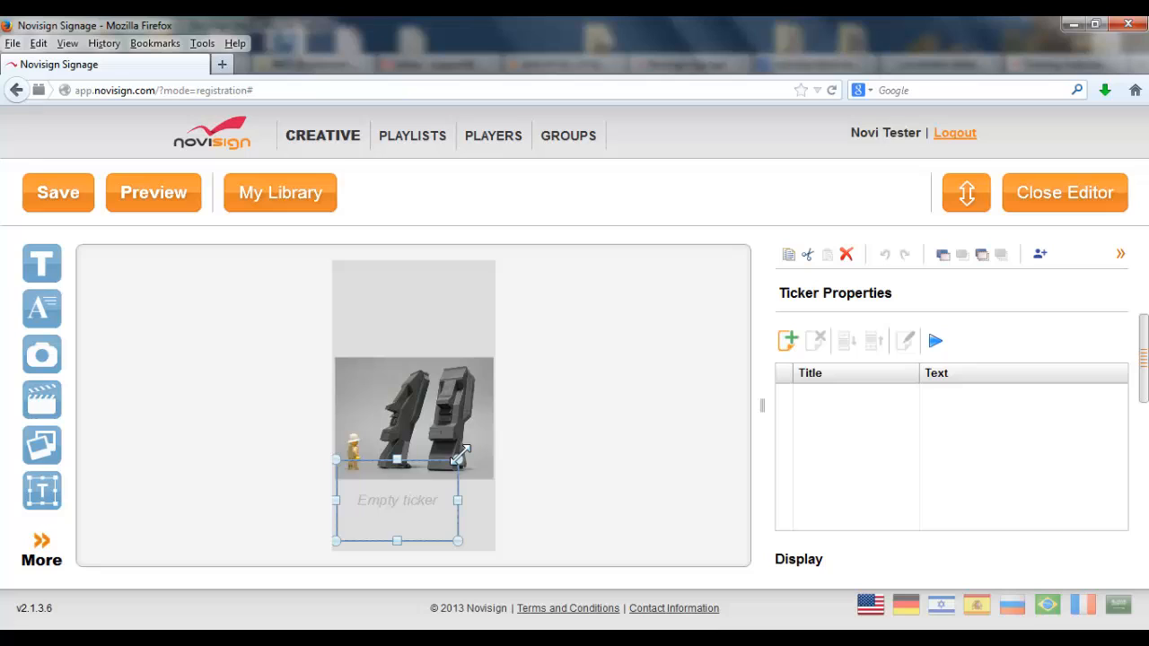
left_click_drag(457, 456, 491, 478)
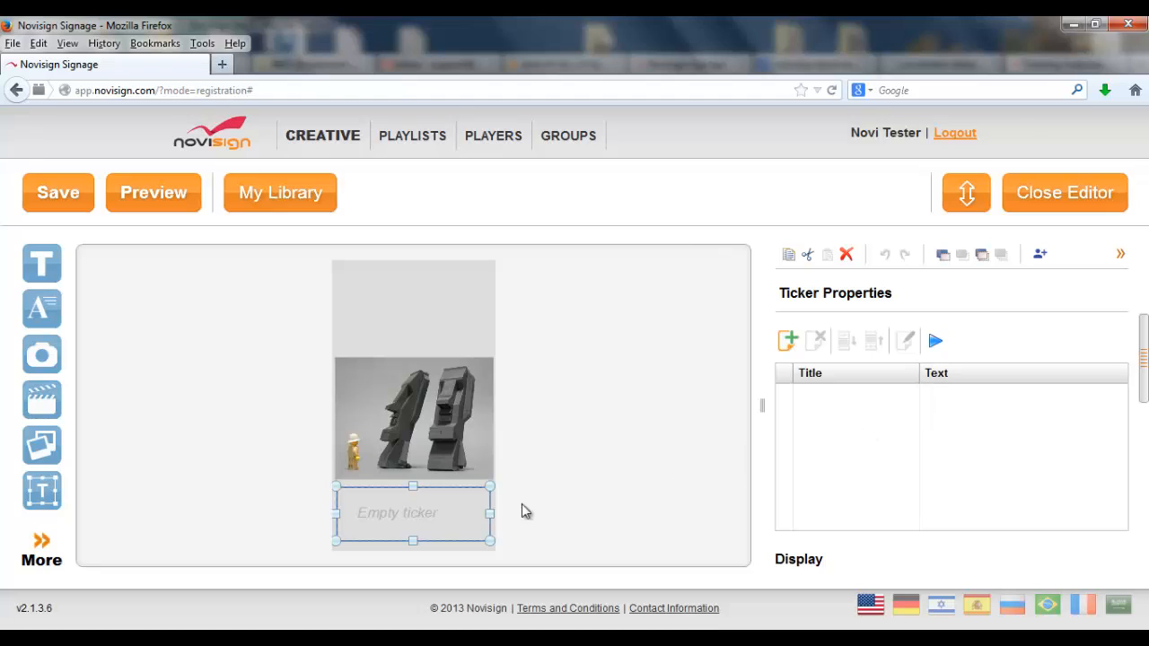
left_click(787, 339)
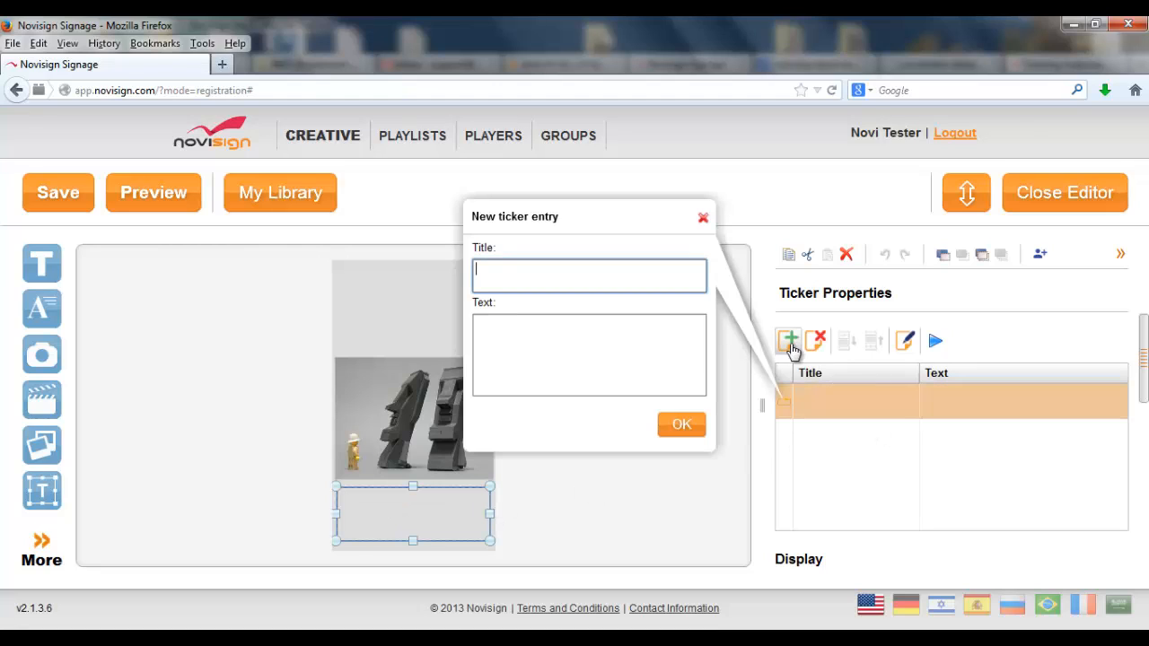
- Enter 'Welcome to NoviSign !' as the new ticker entry's text and confirm it
left_click(589, 353)
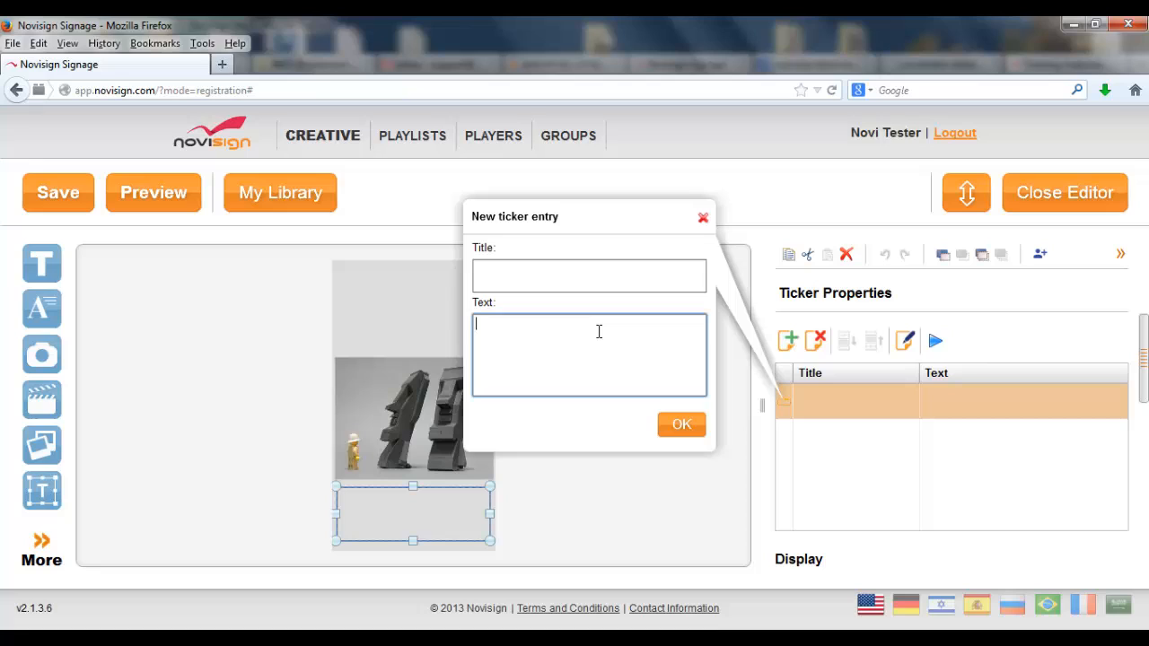
type("Welcome to NoviSign !")
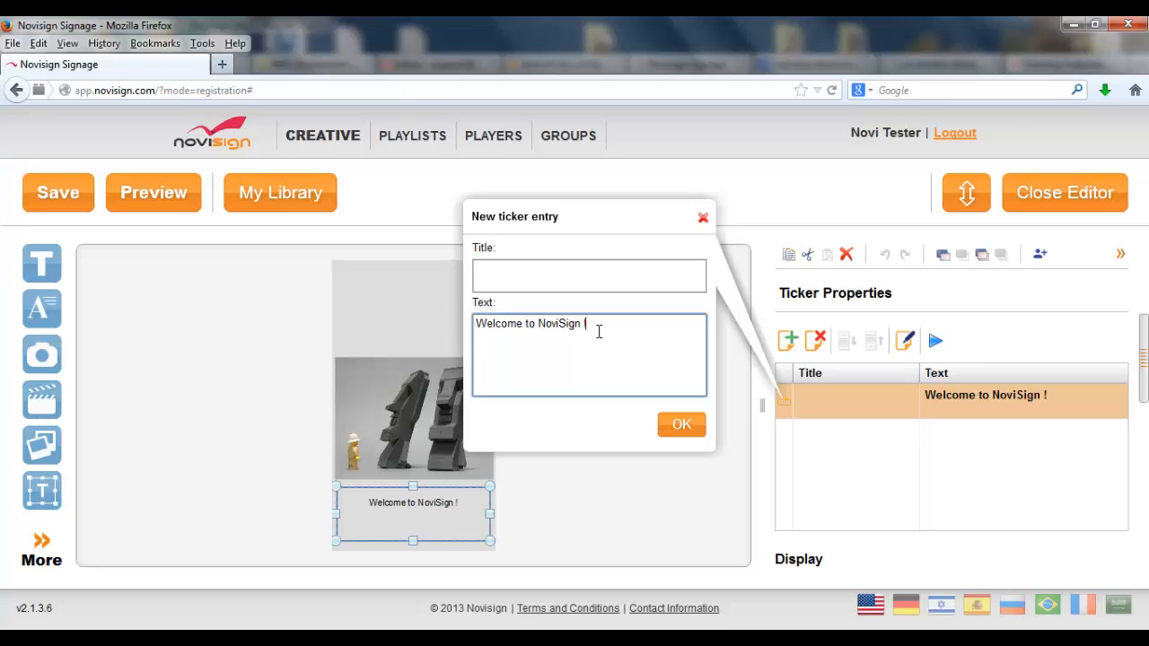
left_click(681, 424)
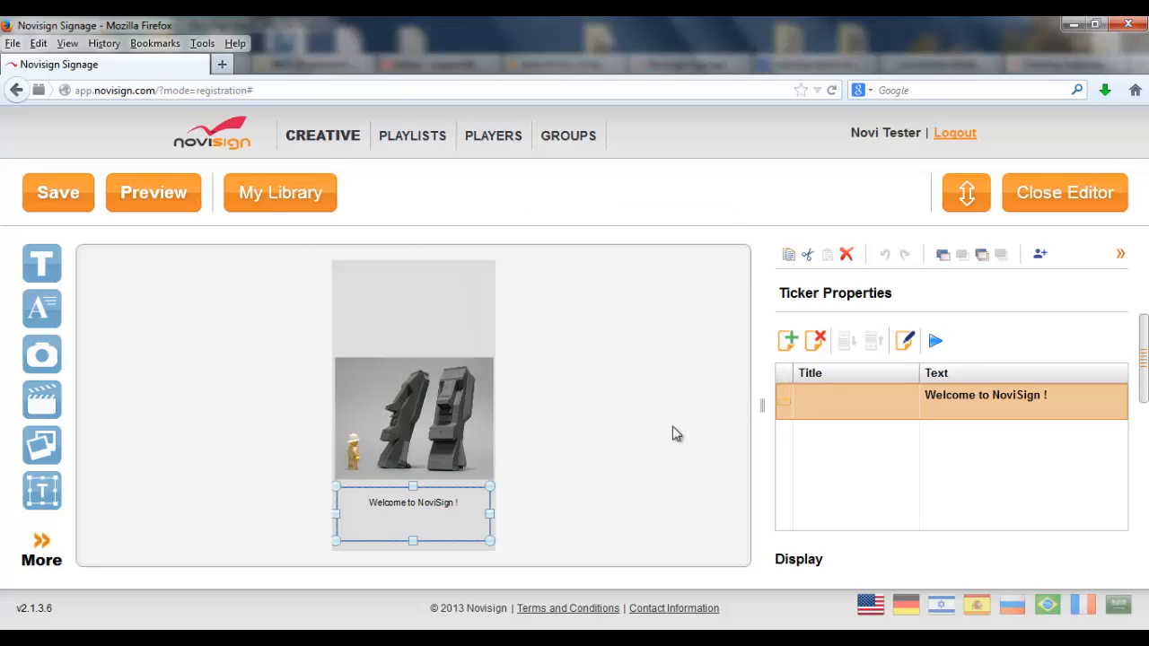
mouse_move(985, 517)
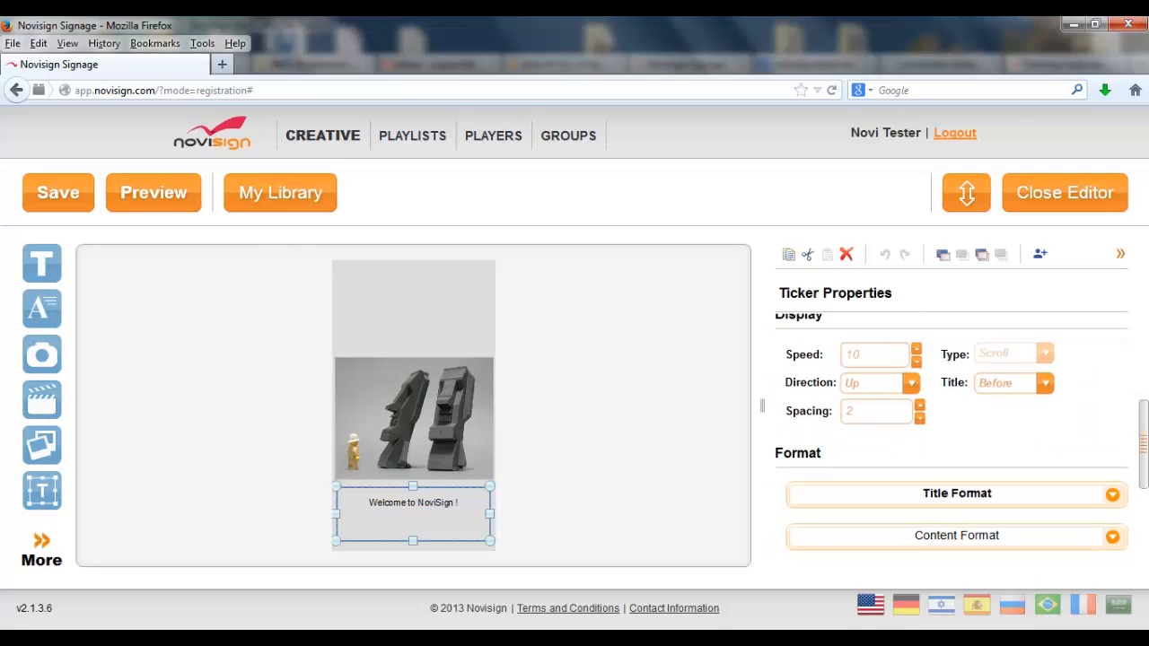
- Set the ticker content format to font size 28 and bold
scroll("down", 3)
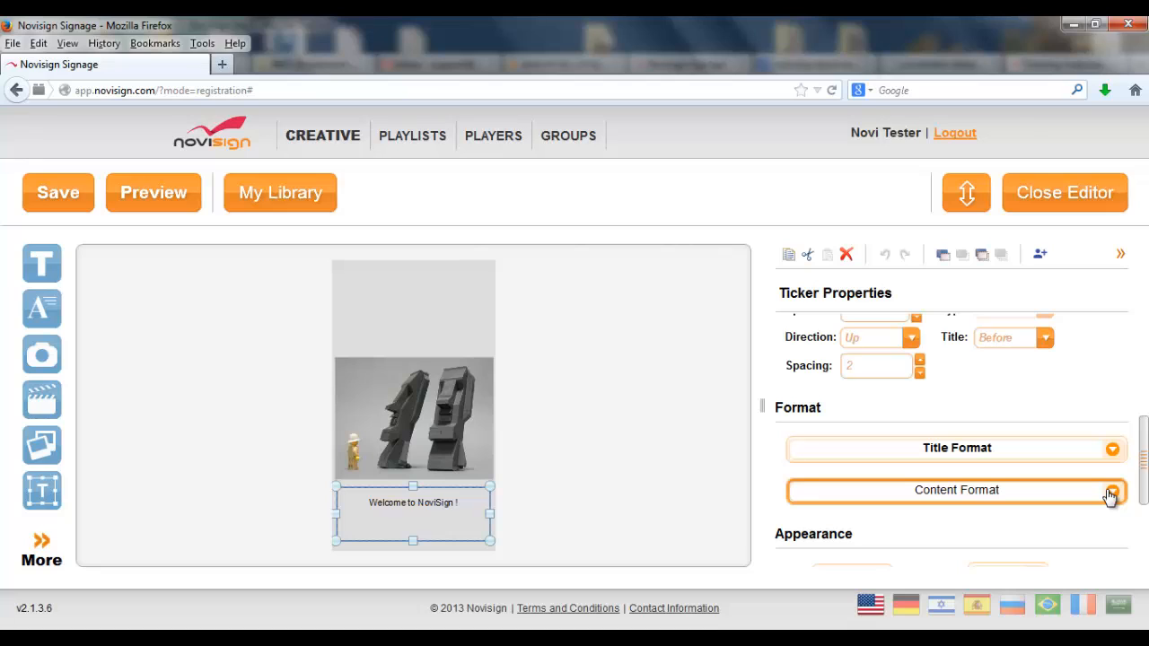
left_click(956, 490)
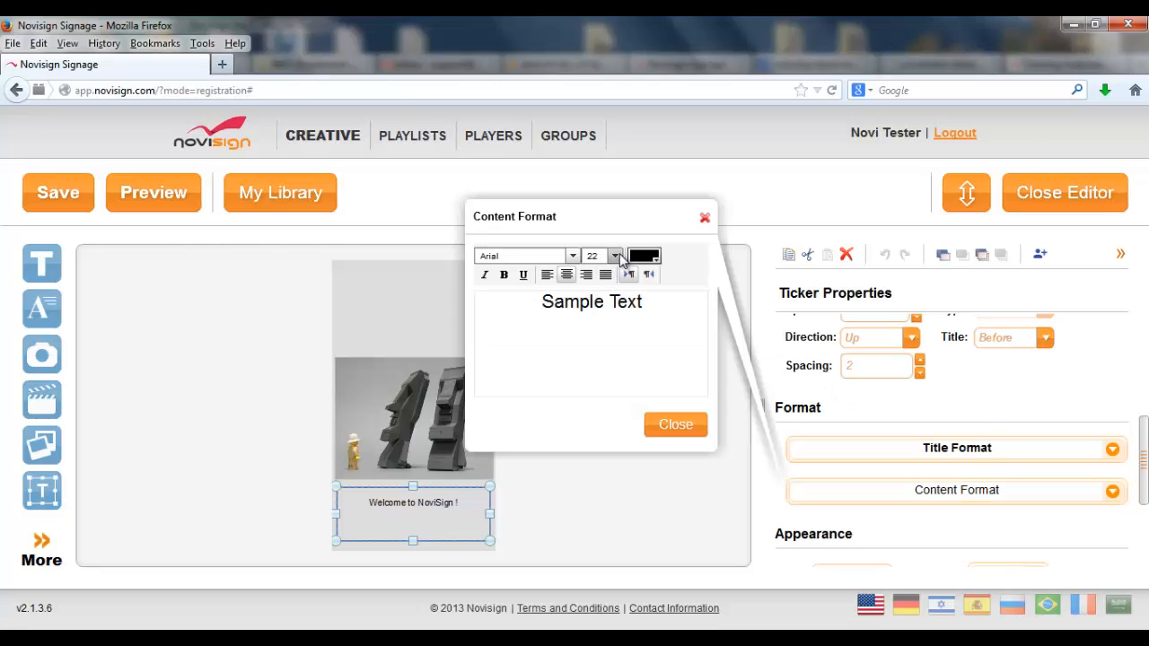
left_click(591, 256)
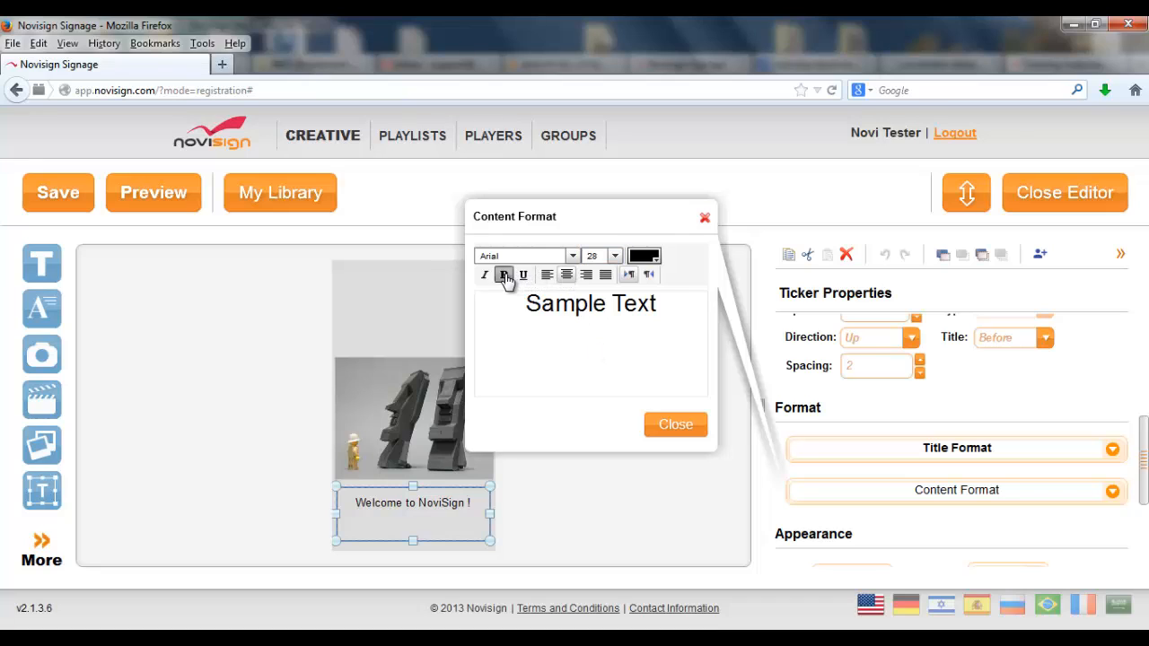
left_click(675, 423)
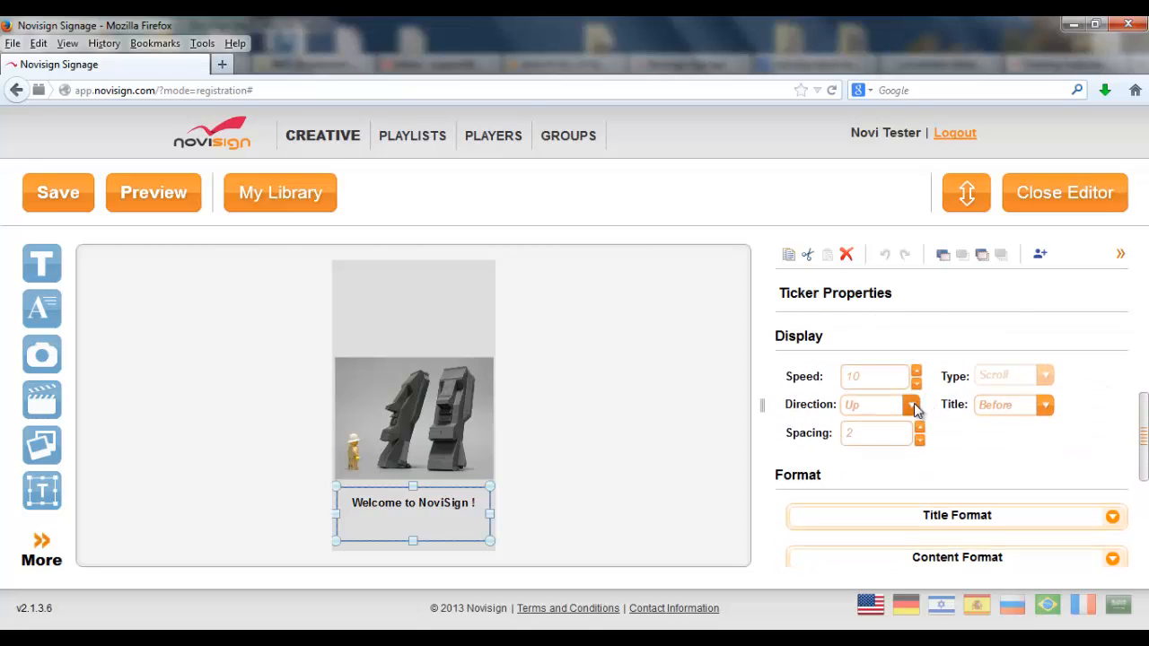
- Set the ticker's scroll direction to Right
left_click(914, 405)
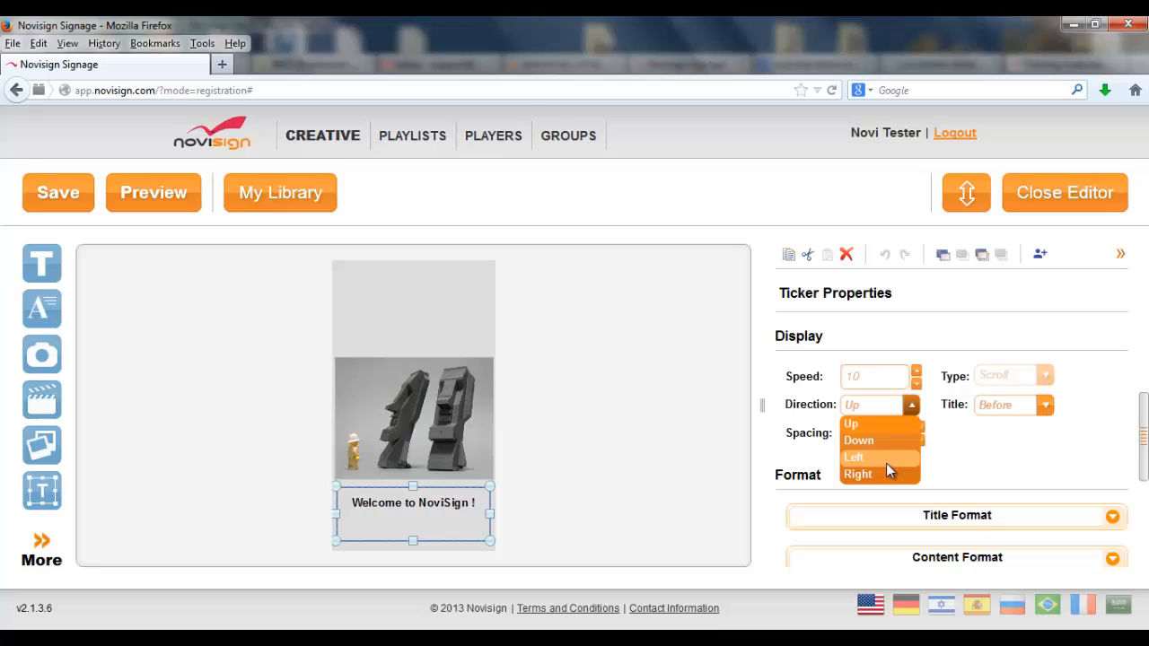
mouse_move(884, 474)
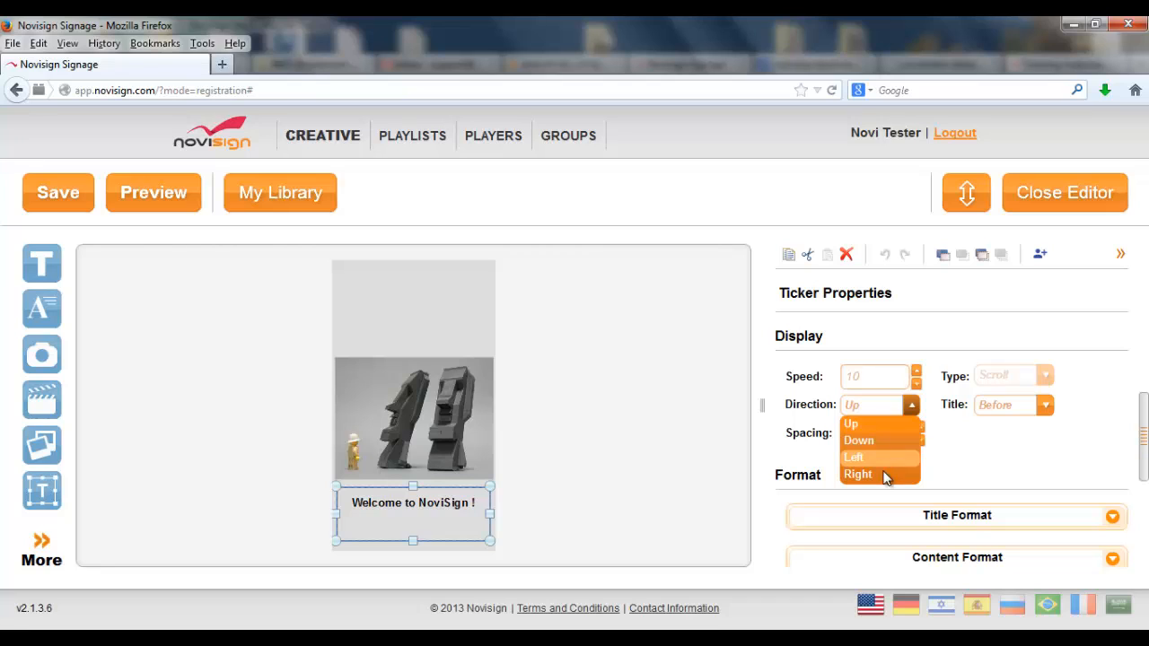
left_click(858, 440)
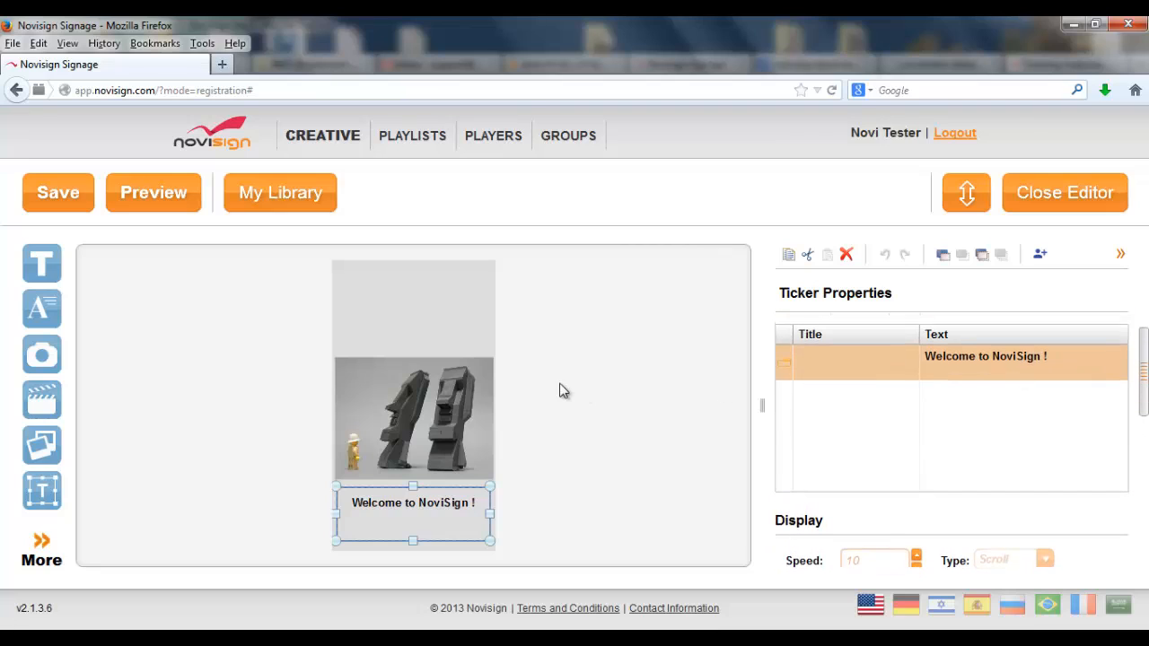
mouse_move(41, 263)
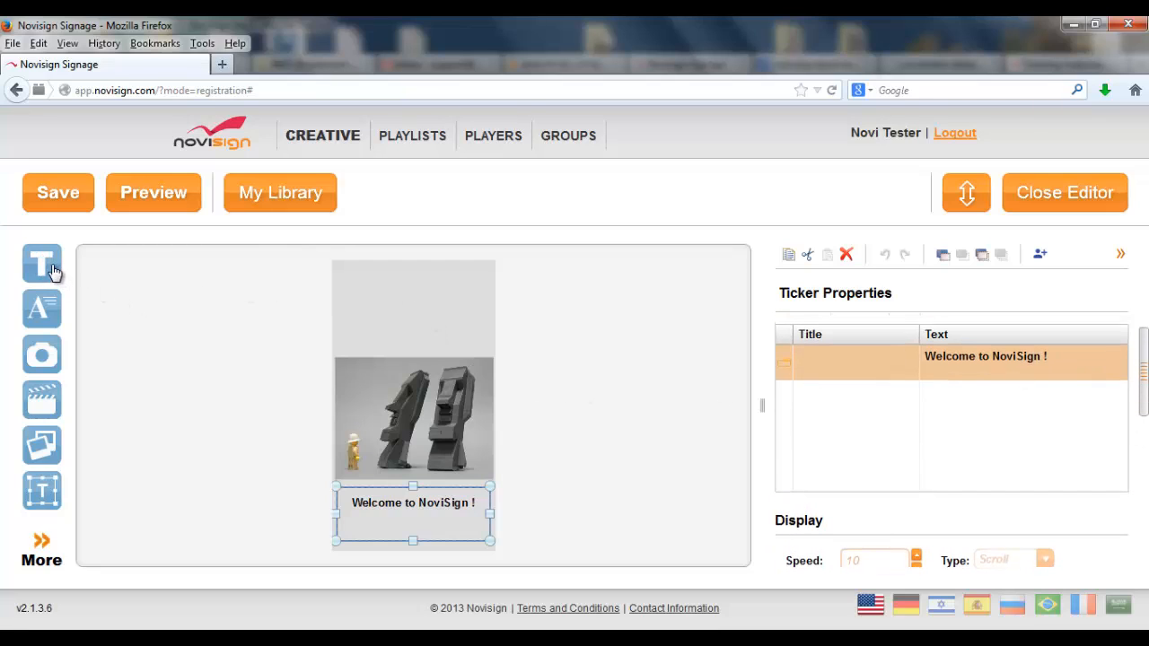
mouse_move(41, 310)
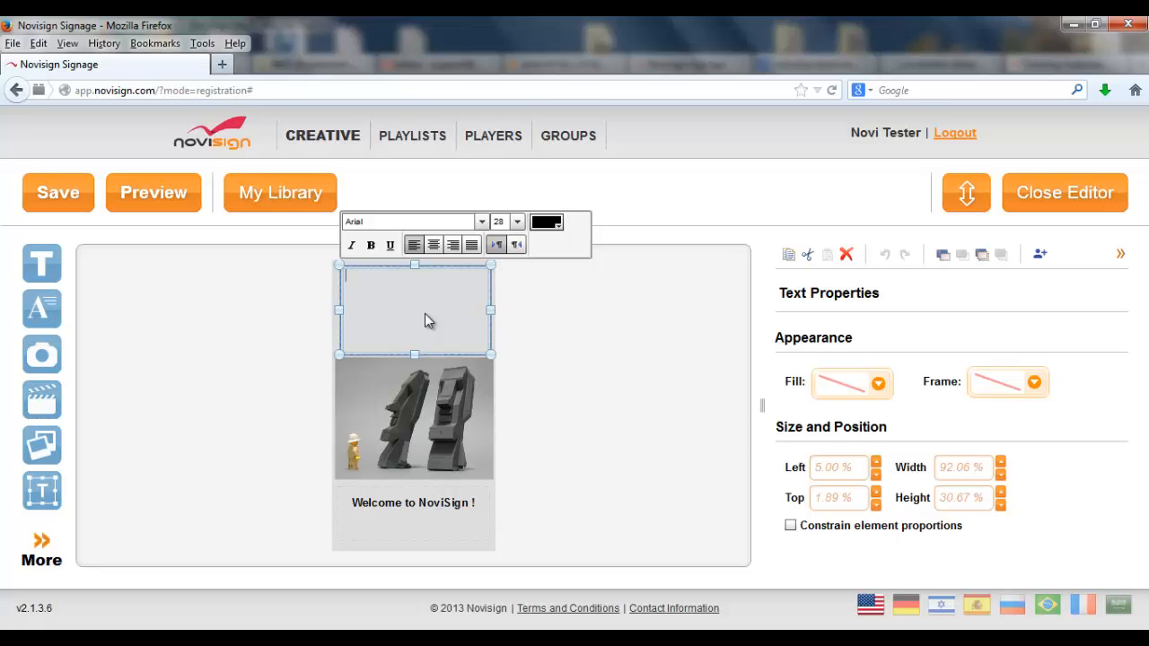
- Type 'NoviSign Digital Signage' into the new text box at the top of the canvas
type("NoviSign Digi")
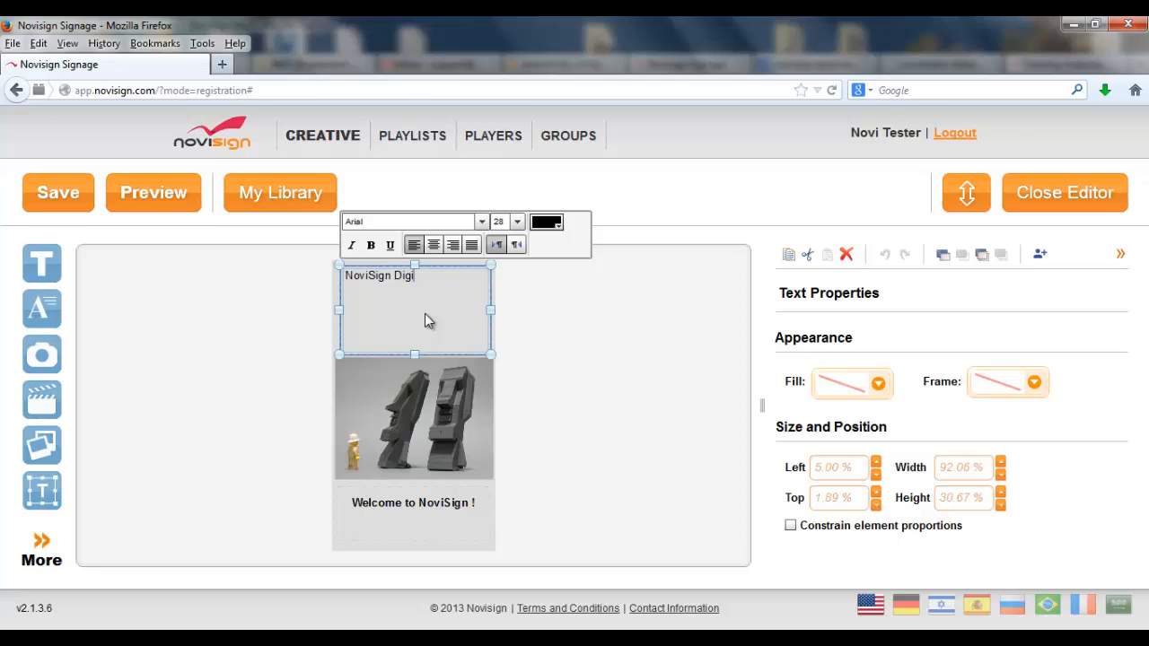
type("tal")
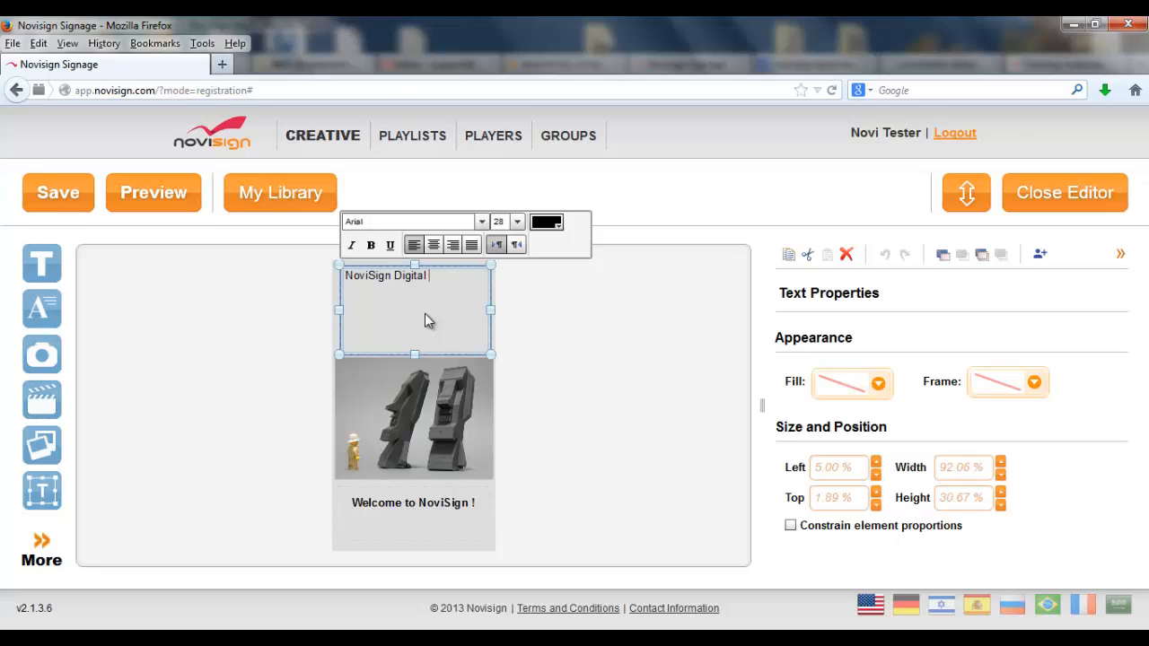
type("Signage")
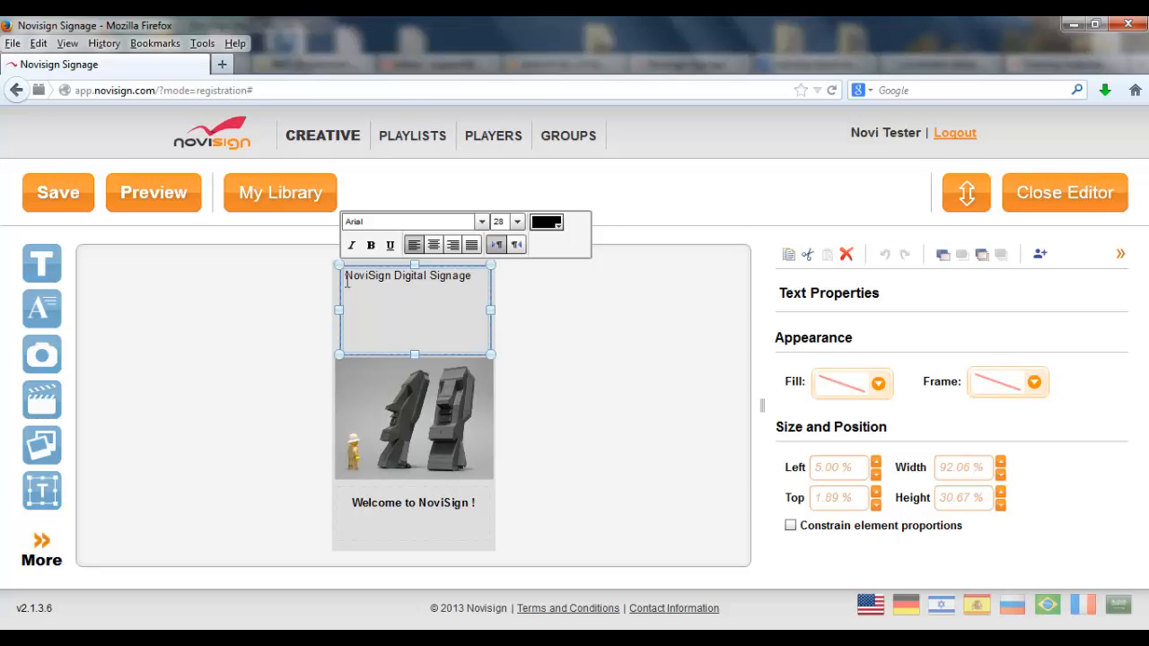
- Format the whole 'NoviSign Digital Signage' heading as bold, size 64, centre-aligned, and finish editing
triple_click(407, 275)
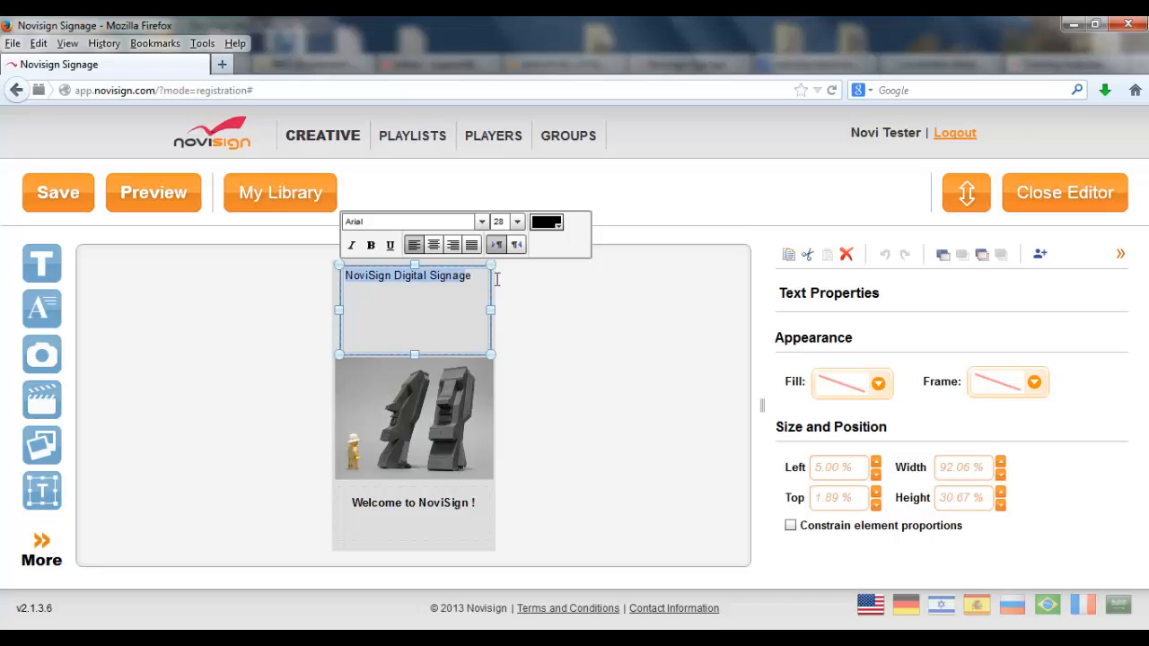
left_click(371, 245)
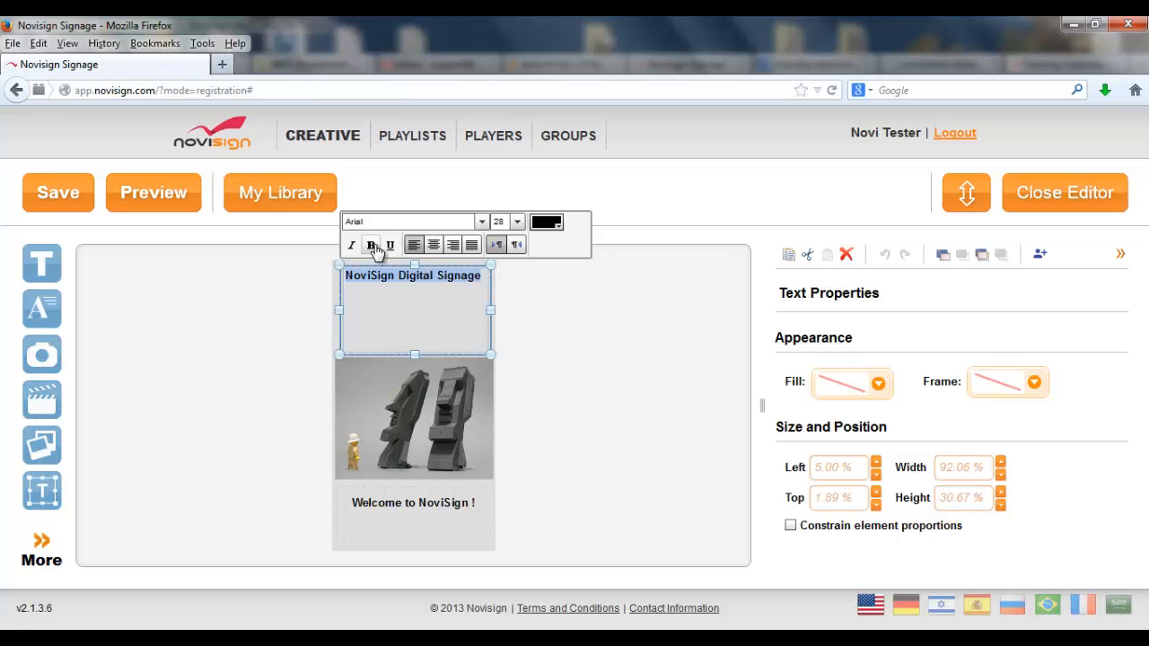
left_click(518, 221)
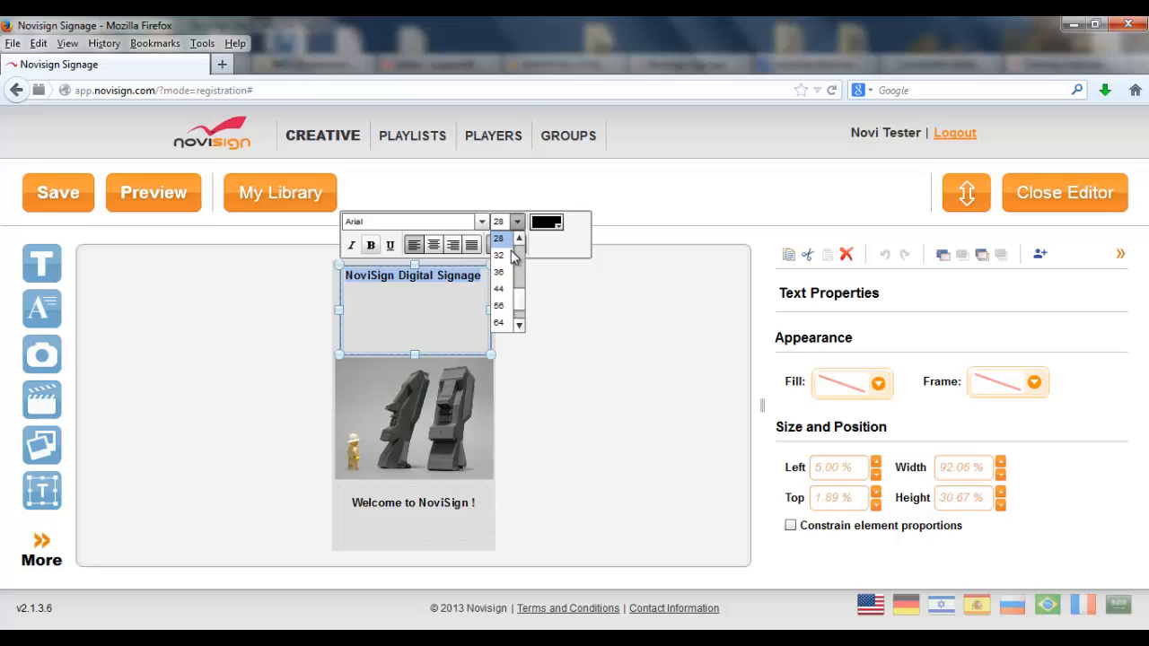
left_click(498, 323)
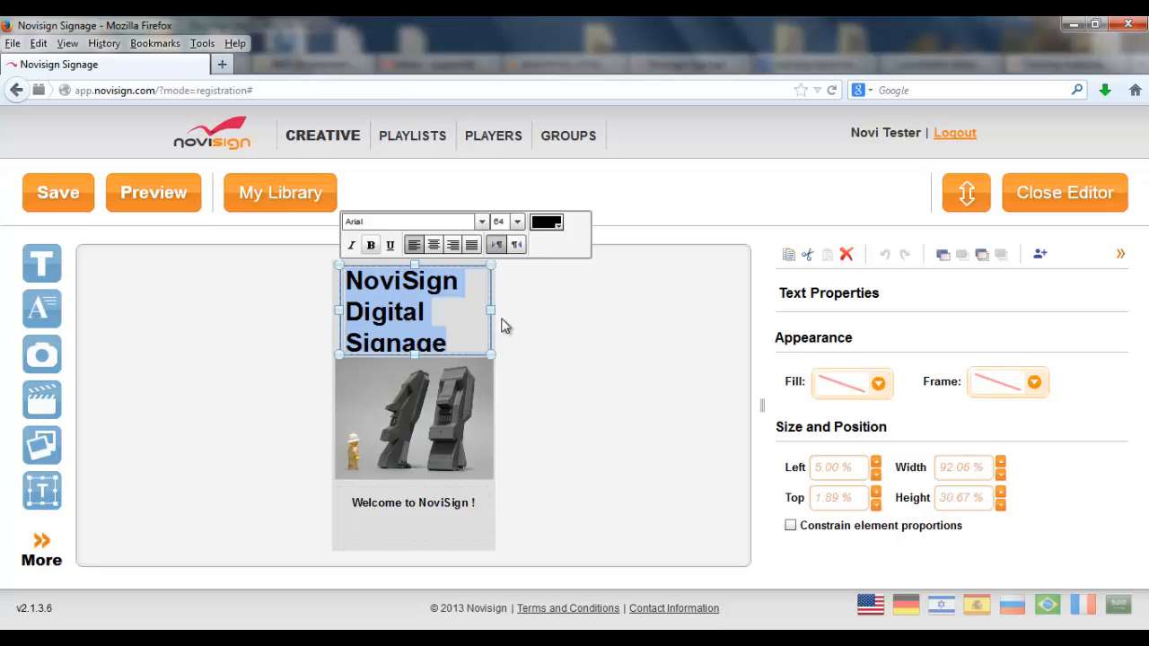
mouse_move(480, 282)
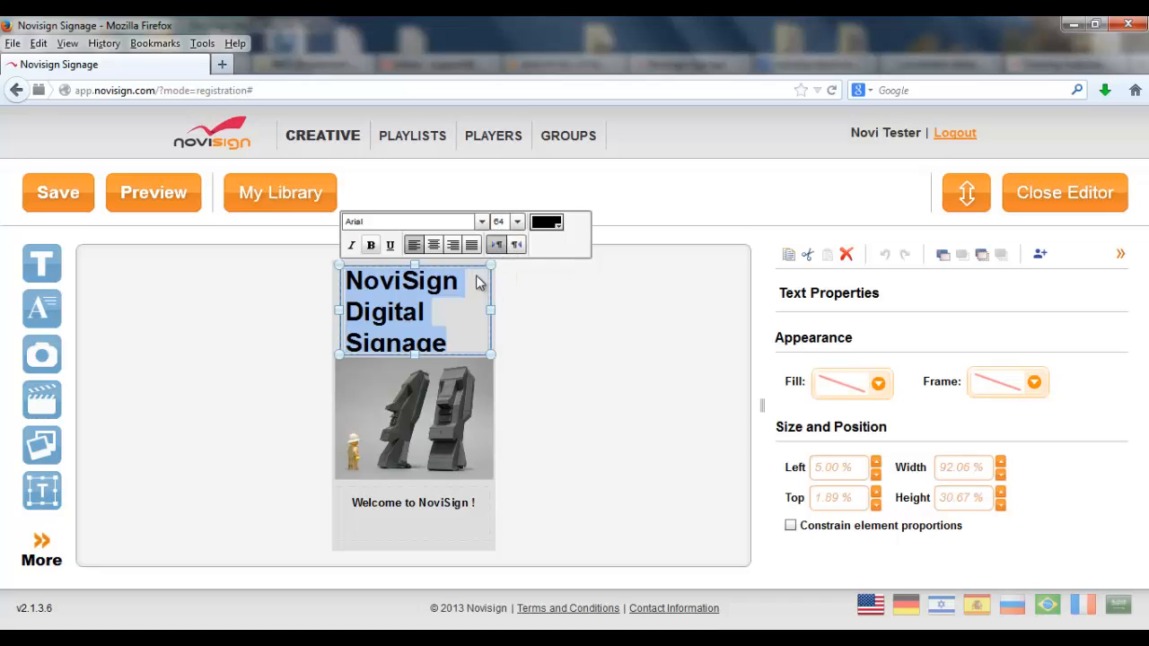
left_click(433, 245)
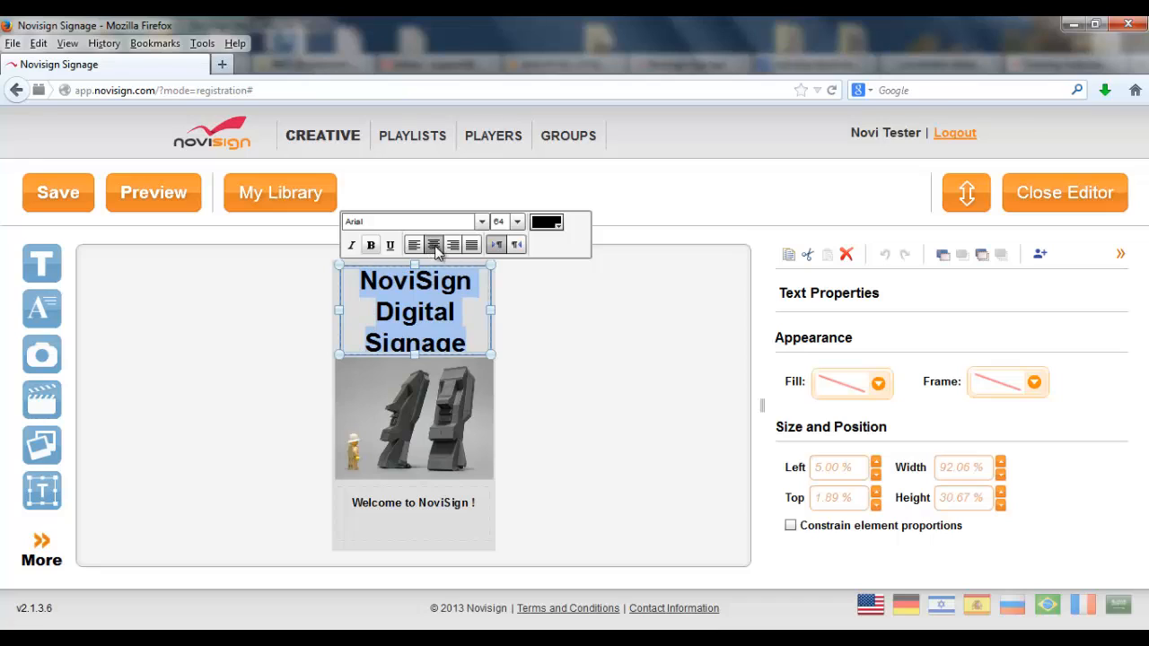
left_click(432, 245)
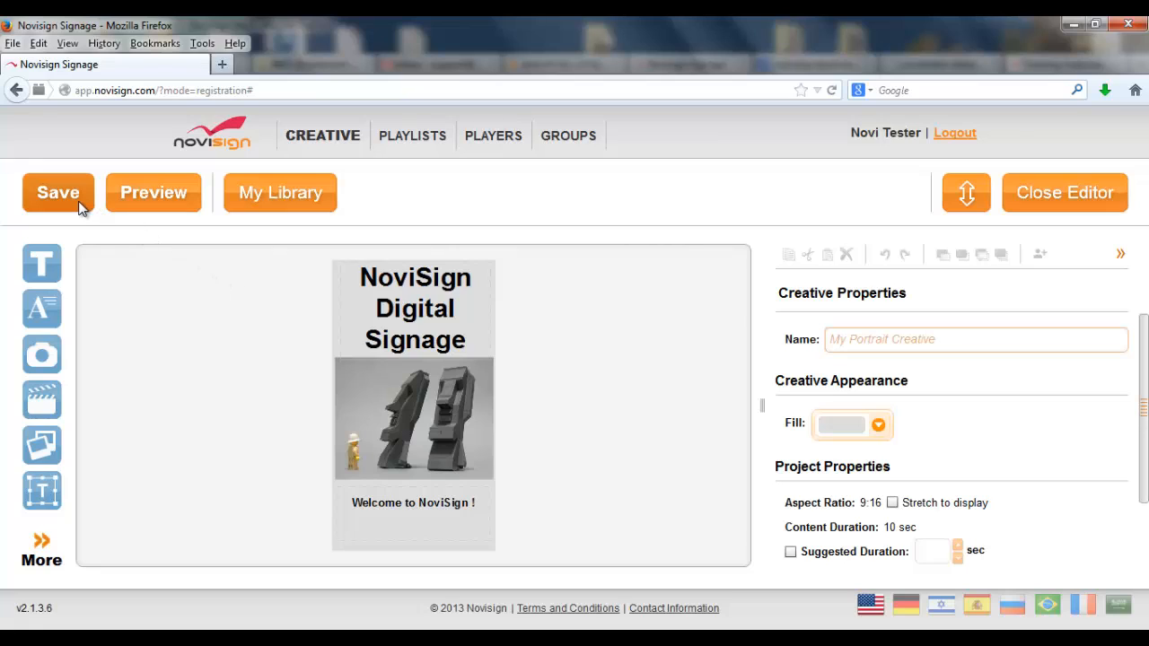
mouse_move(57, 192)
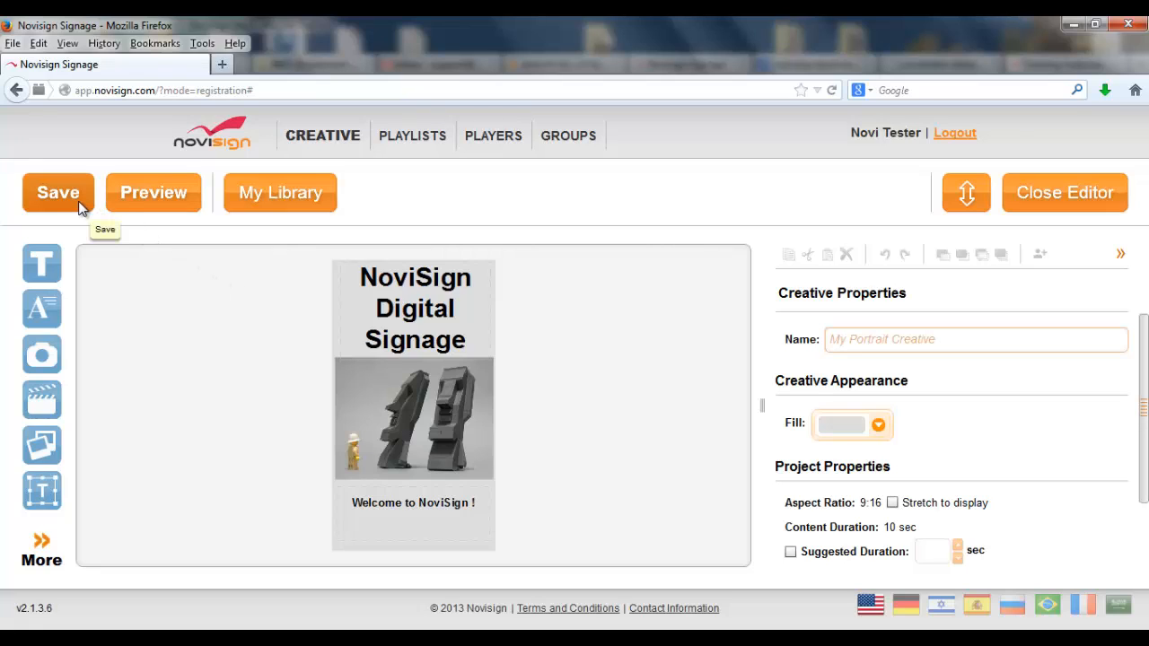
- Save 'My Portrait Creative' from the editor toolbar and let saving finish
left_click(58, 192)
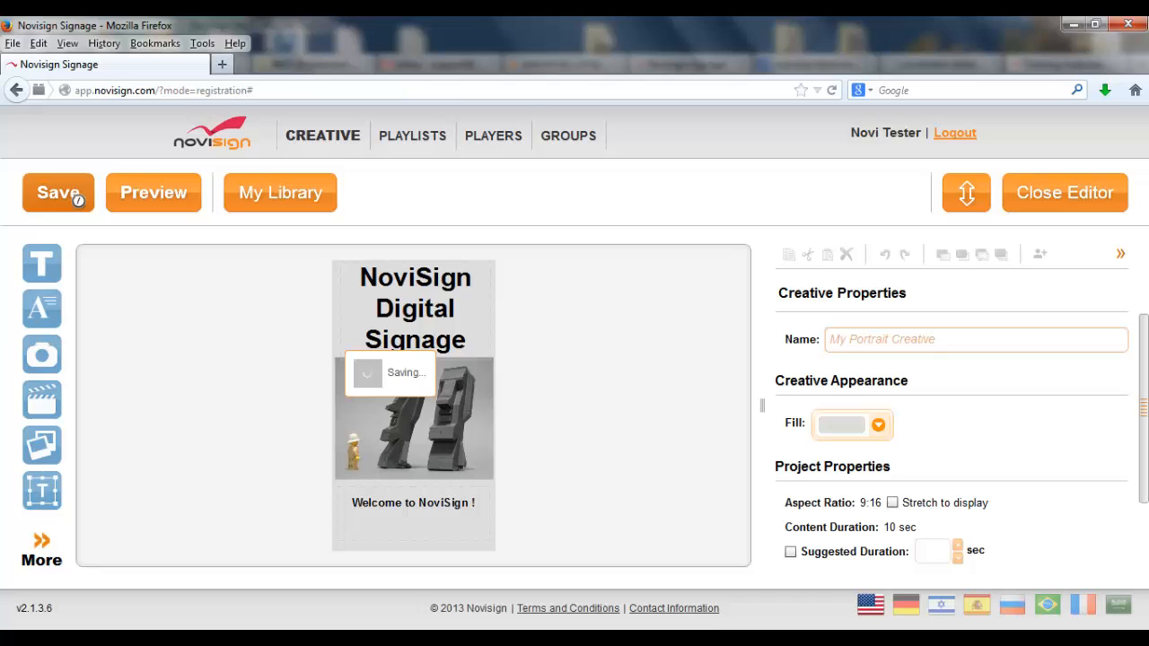
left_click(59, 192)
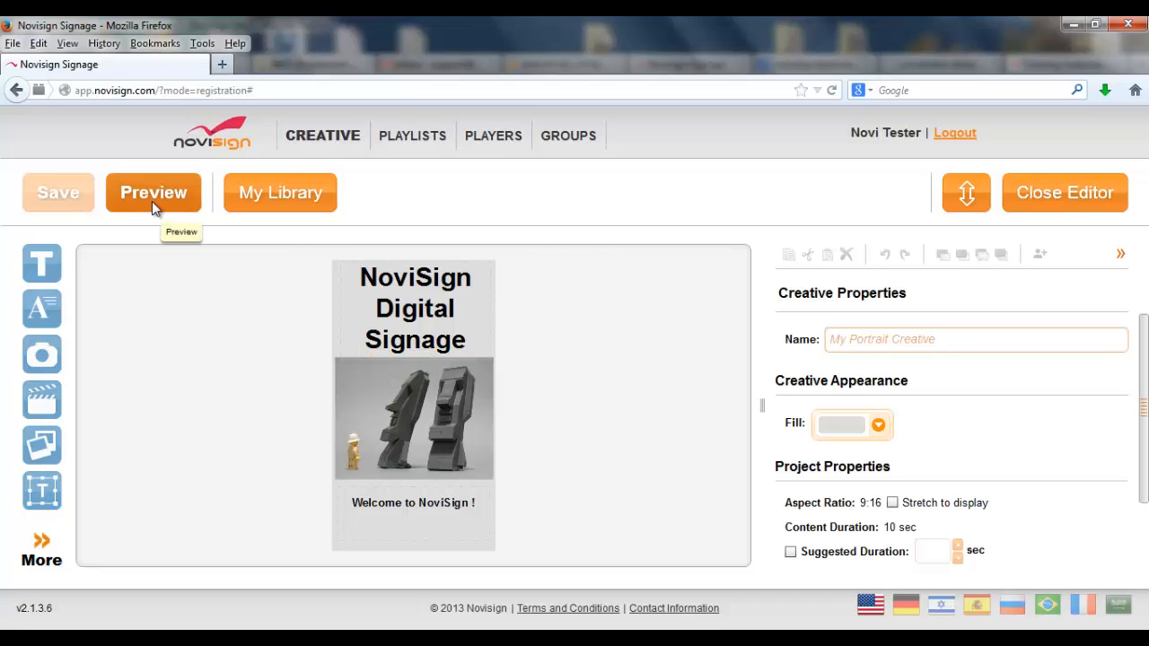
left_click(153, 192)
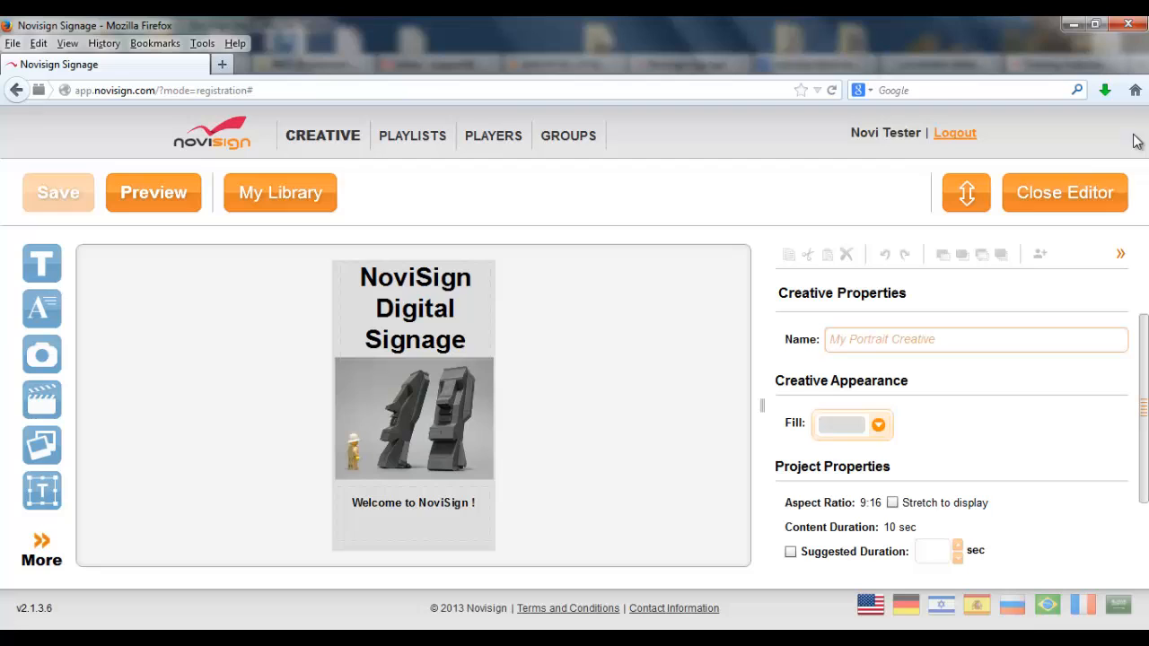
- Leave the editor for My Creative and find My Portrait Creative beside the four demo images
left_click(1065, 192)
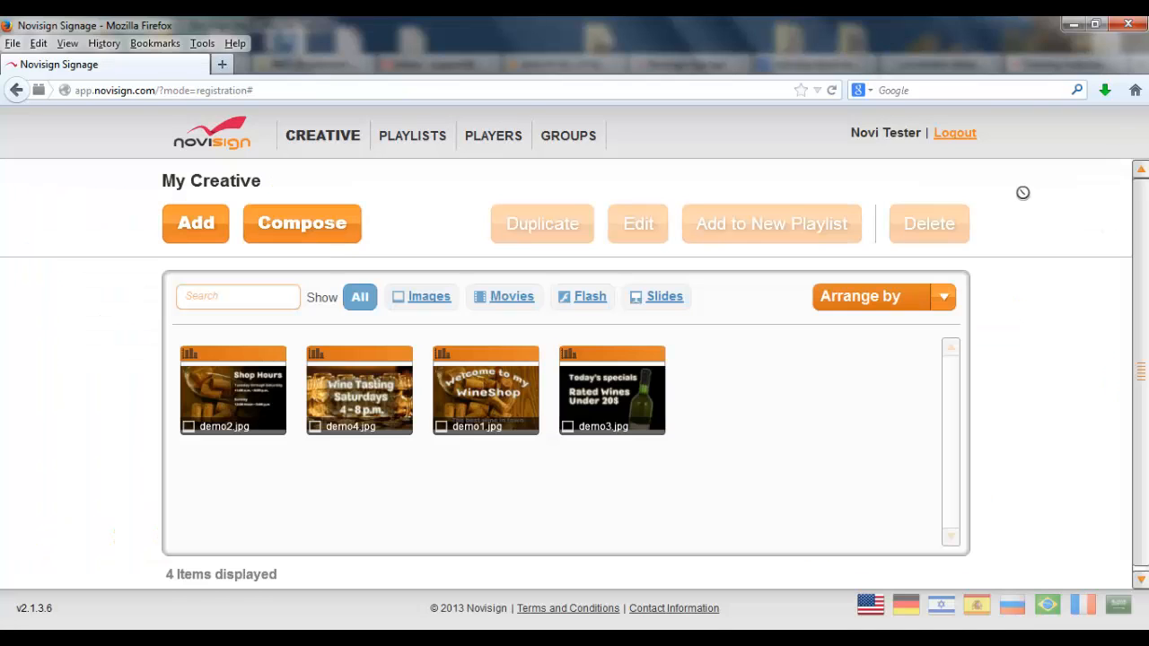
left_click(738, 390)
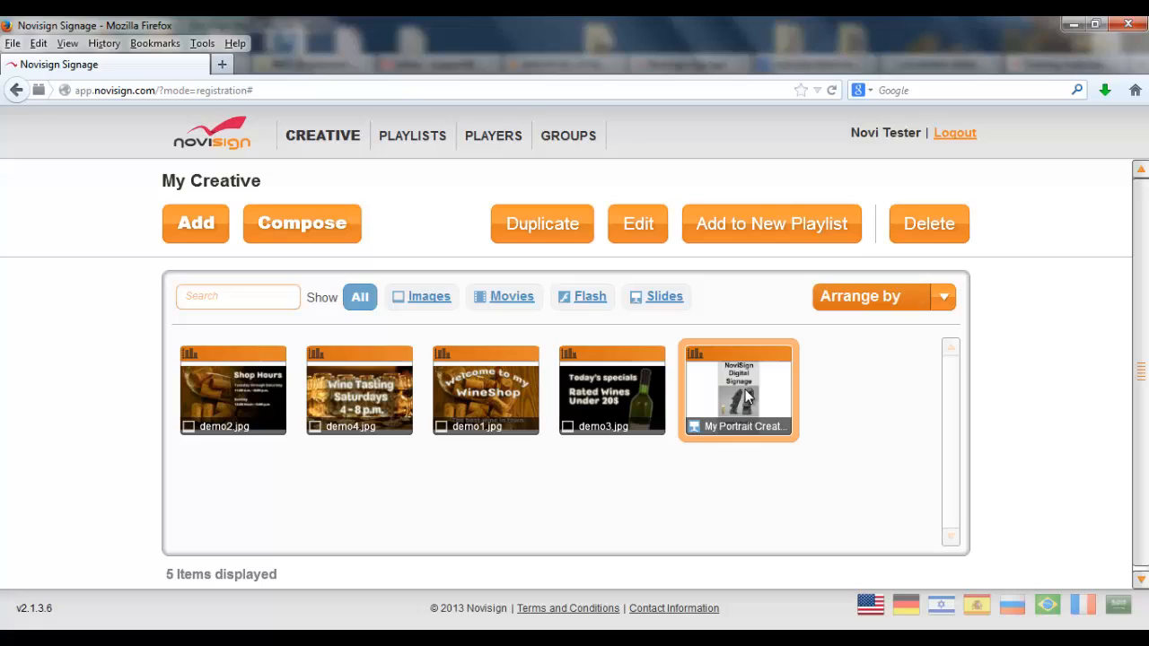
mouse_move(745, 398)
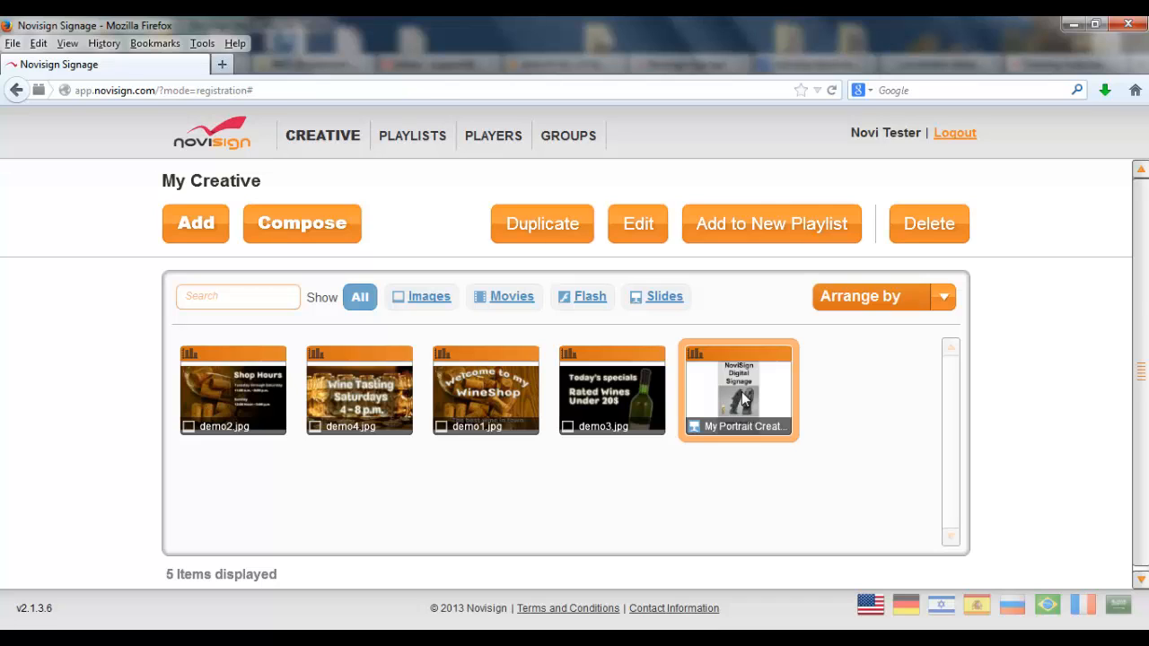
mouse_move(737, 404)
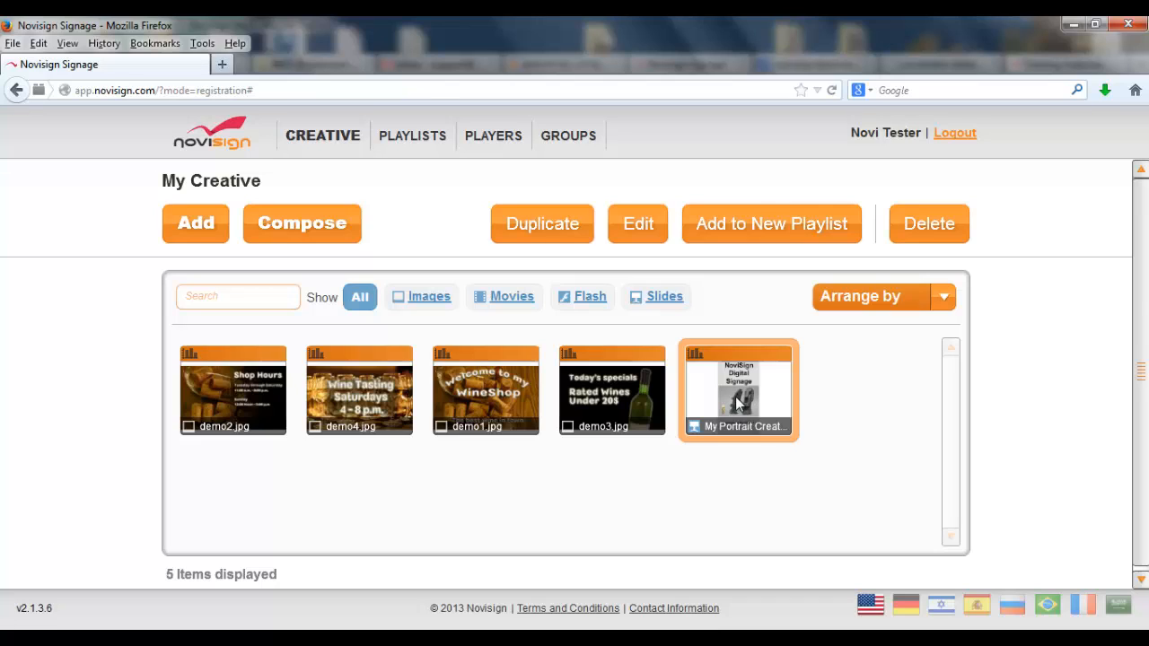